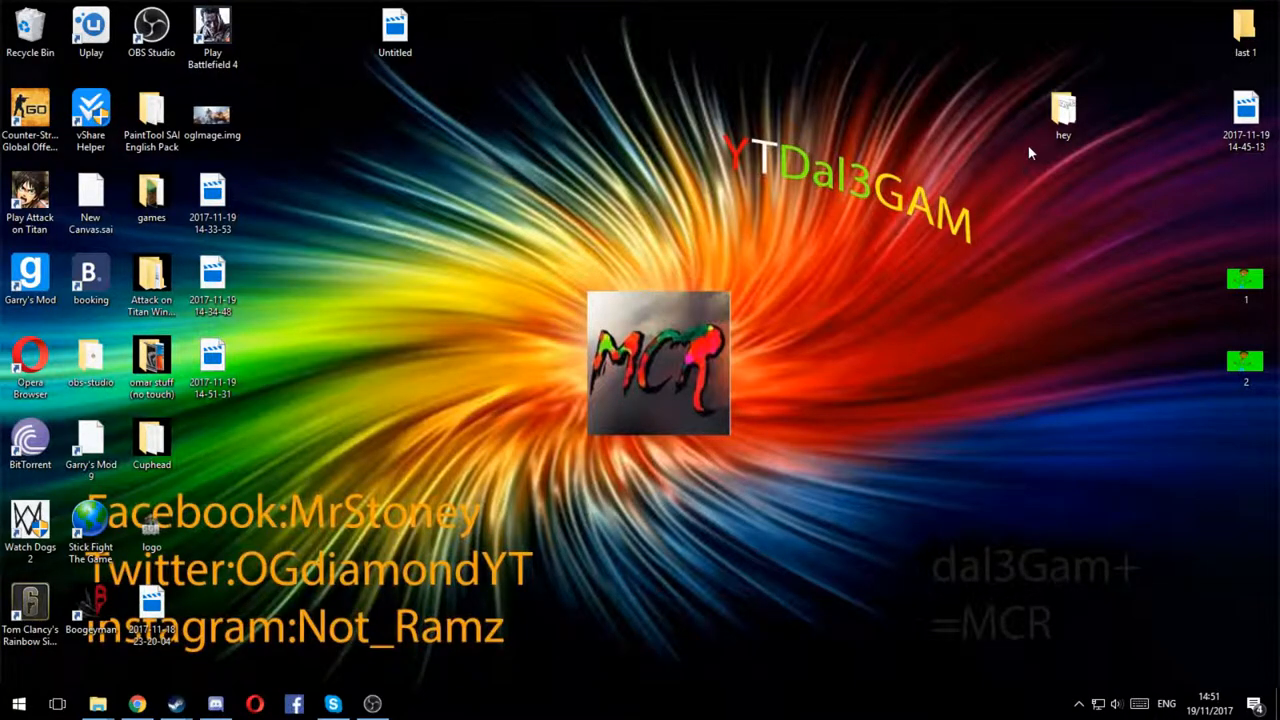
mouse_move(281, 51)
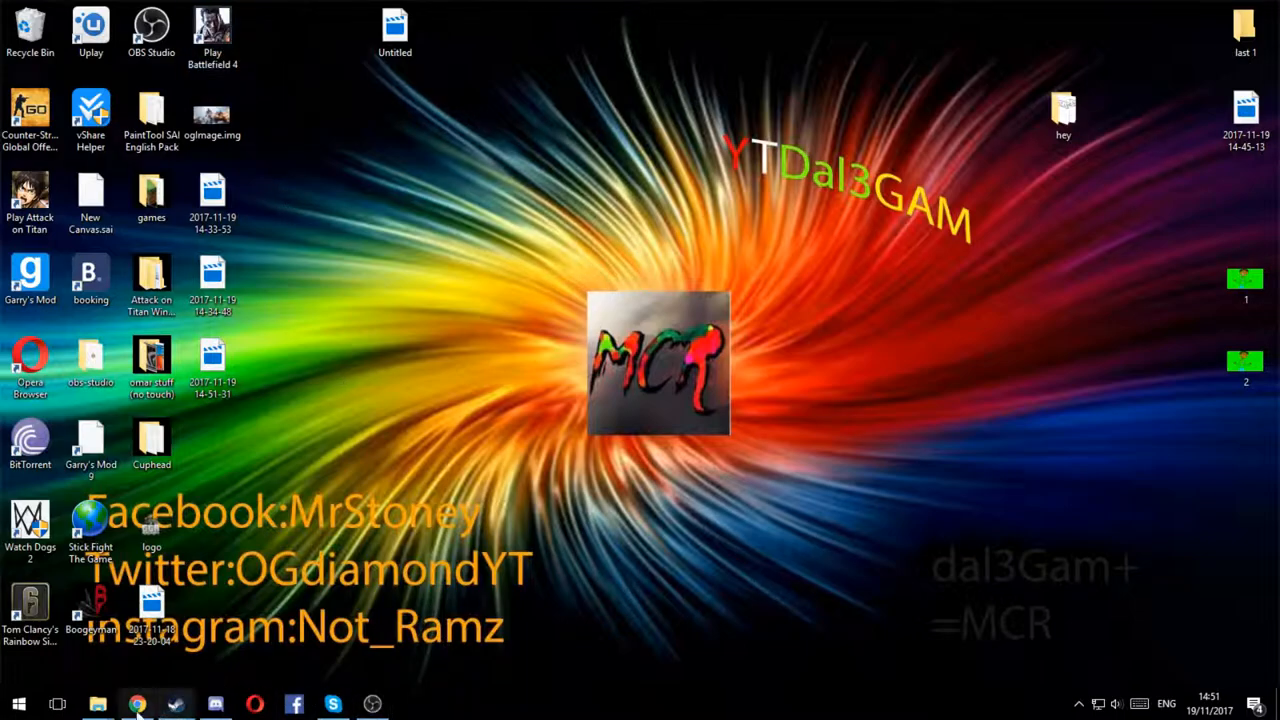
Bring Chrome back to the Battlefield 4 page and open the FPS category in a new tab
click(137, 703)
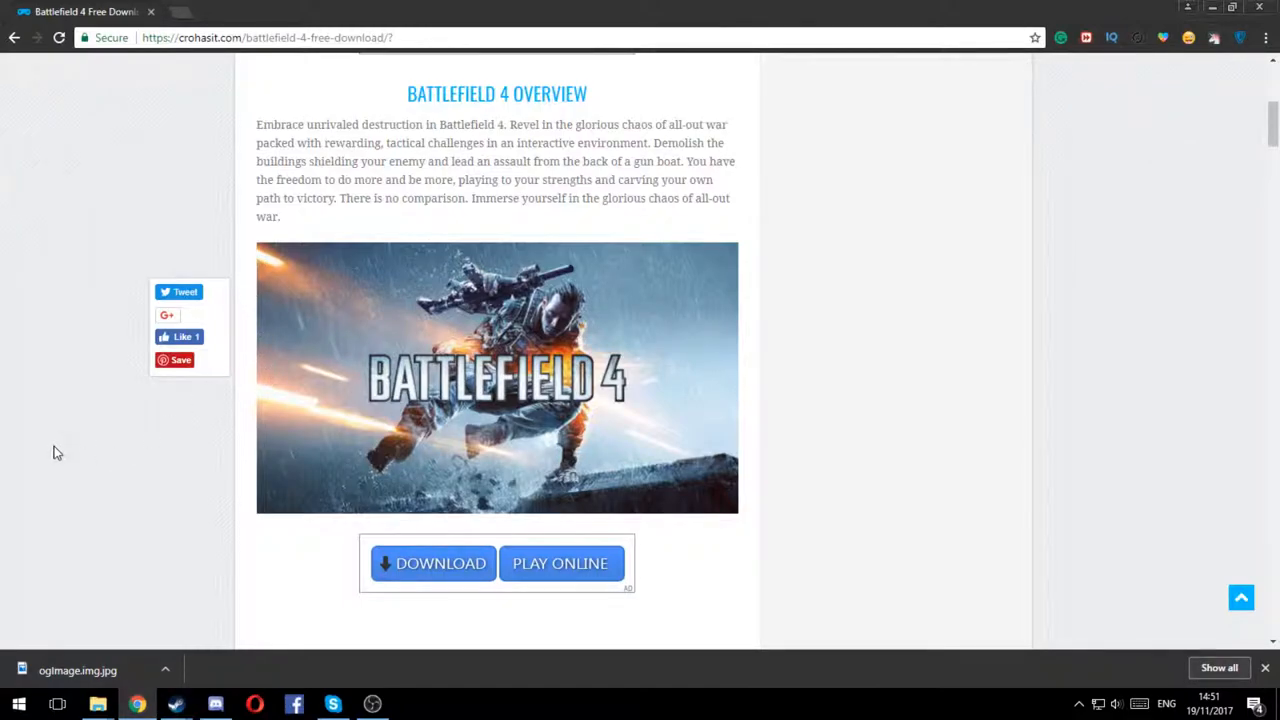
scroll(up, 3)
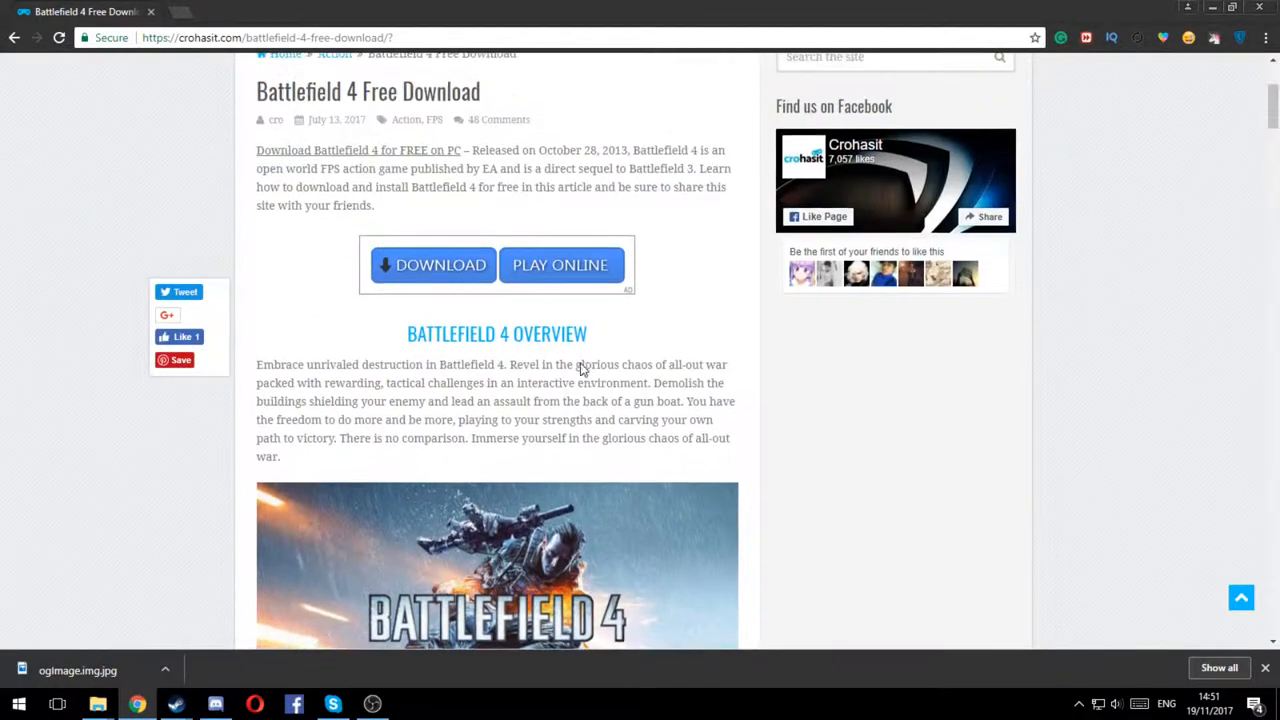
click(189, 11)
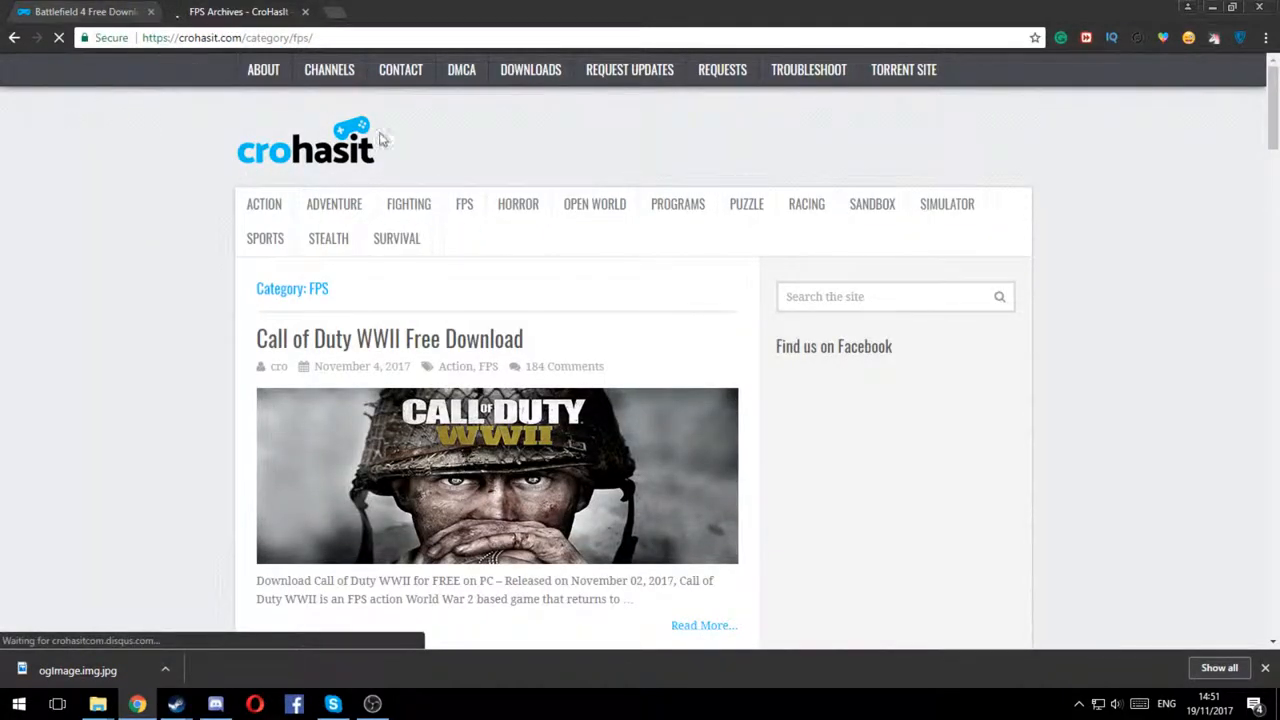
Search crohasit for 'bat' and open the Battlefield 4 Free Download article
text(battlefield)
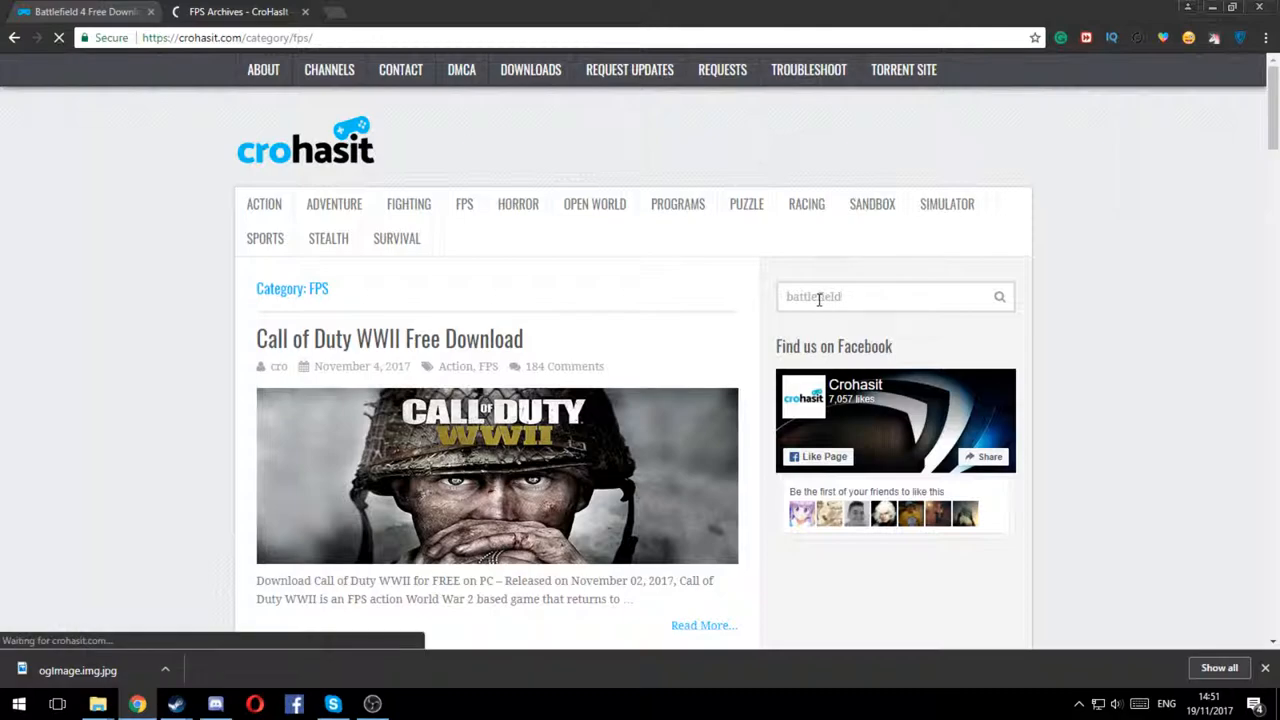
click(997, 296)
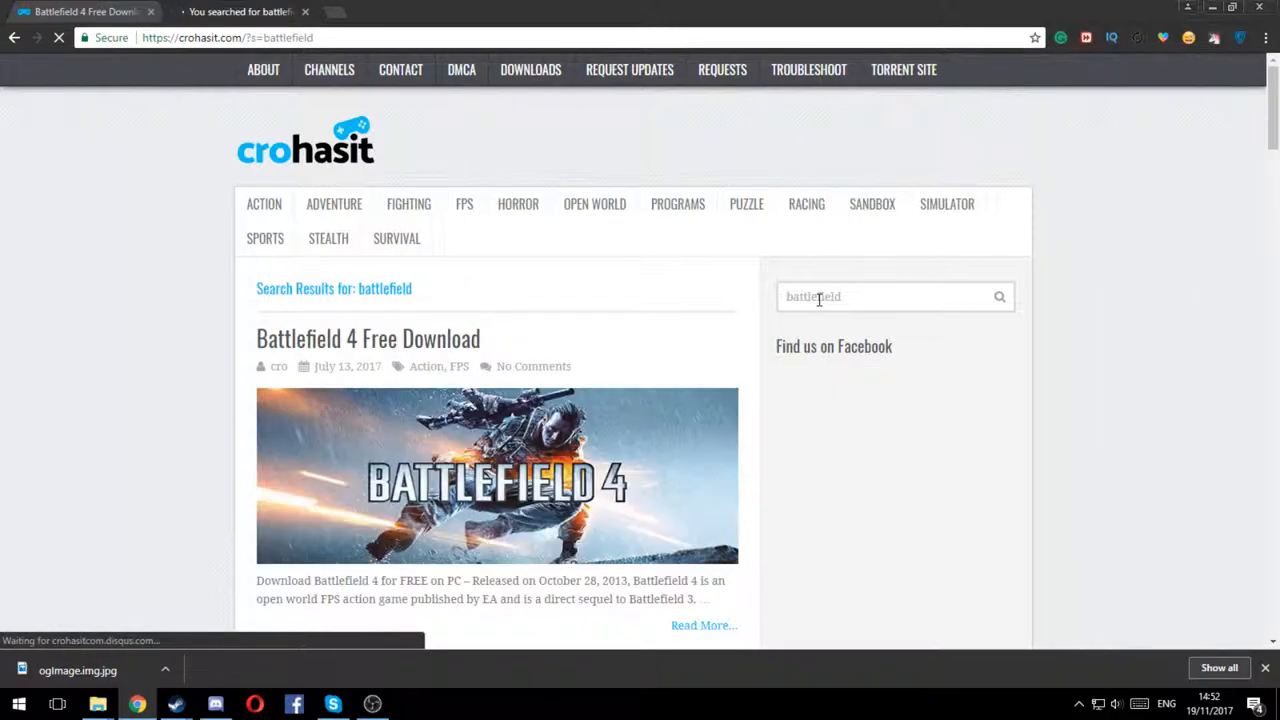
click(367, 338)
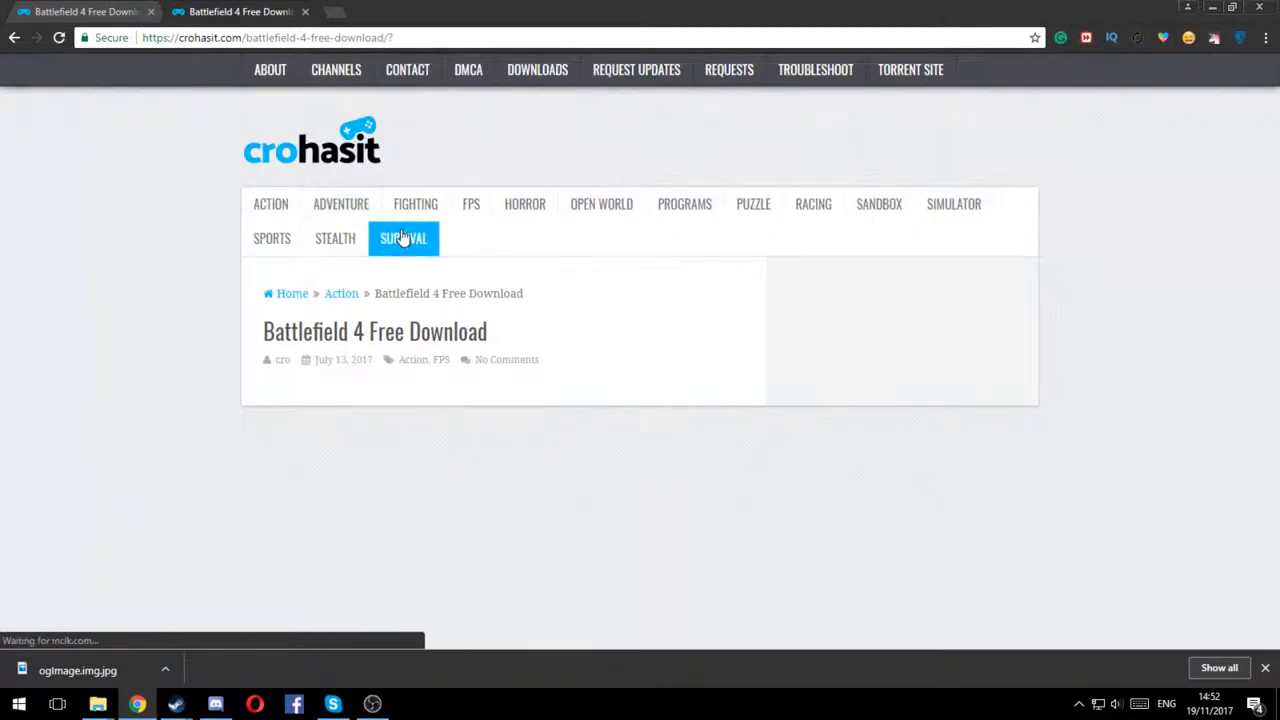
Scroll to the download section and request the Battlefield 4 torrent download
scroll(down, 3)
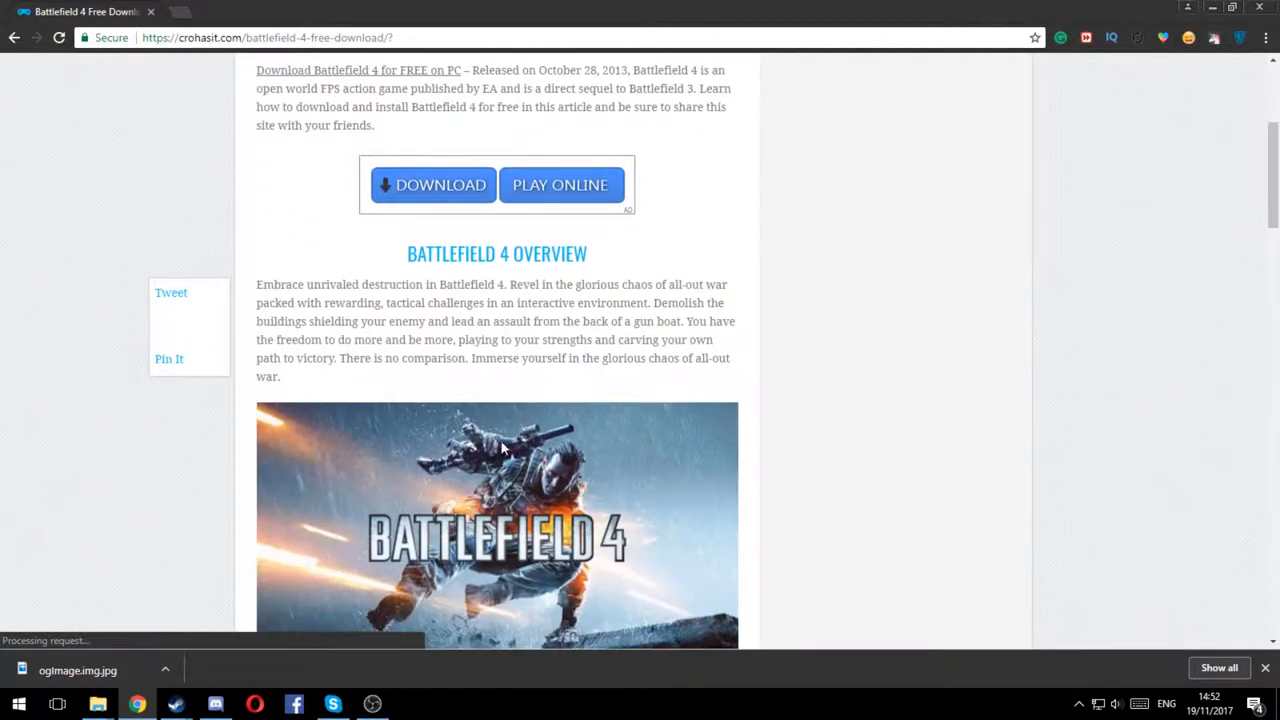
scroll(down, 3)
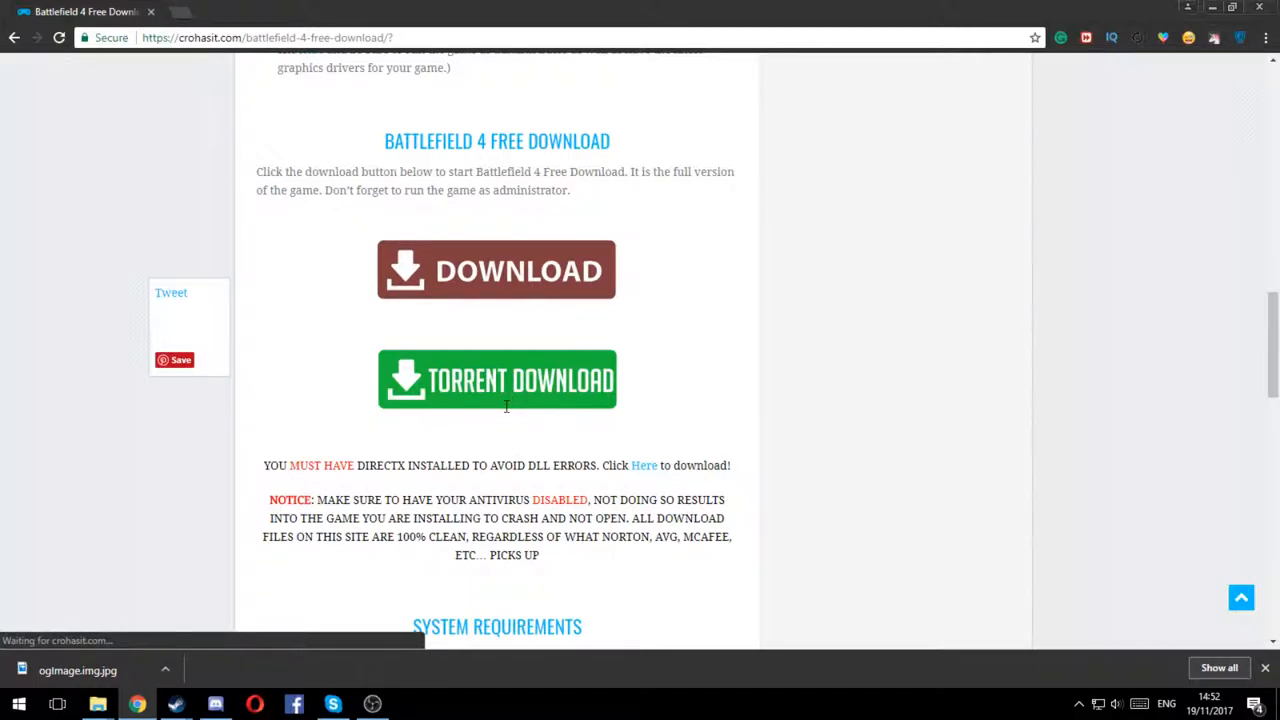
click(497, 379)
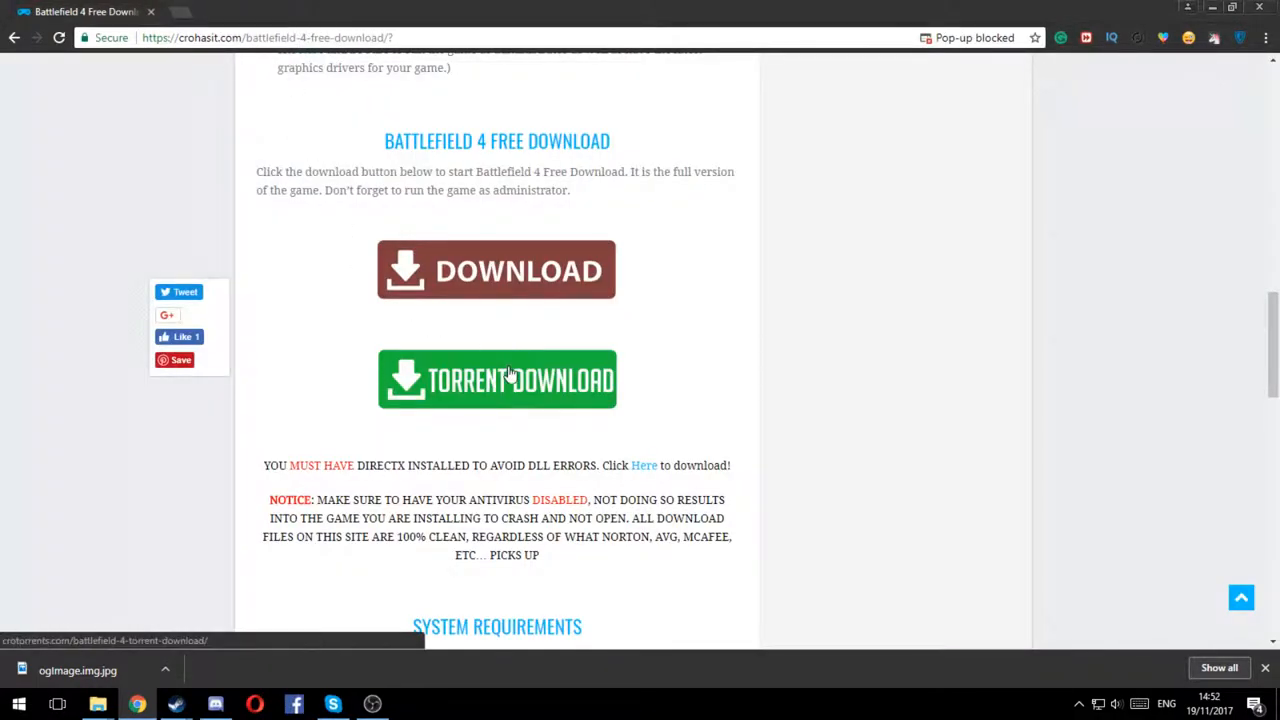
Open the crotorrents Battlefield 4 torrent page and scroll to its Torrent Download button
click(497, 379)
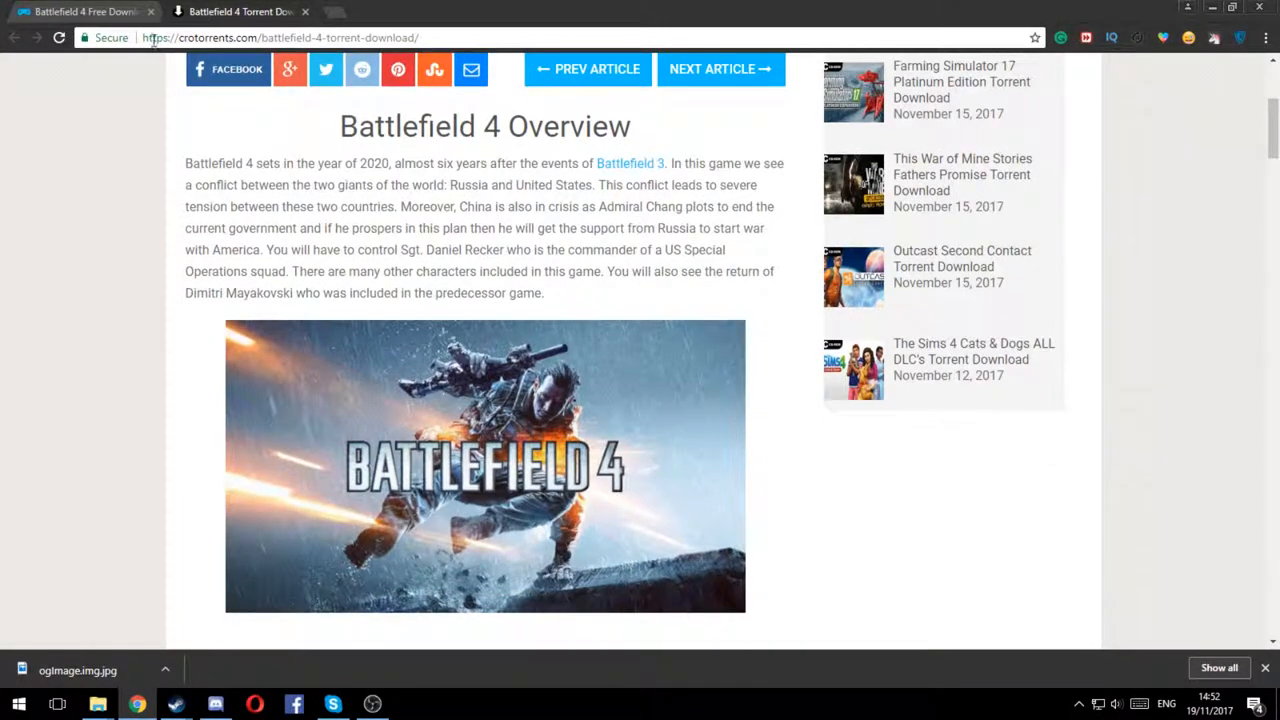
click(240, 11)
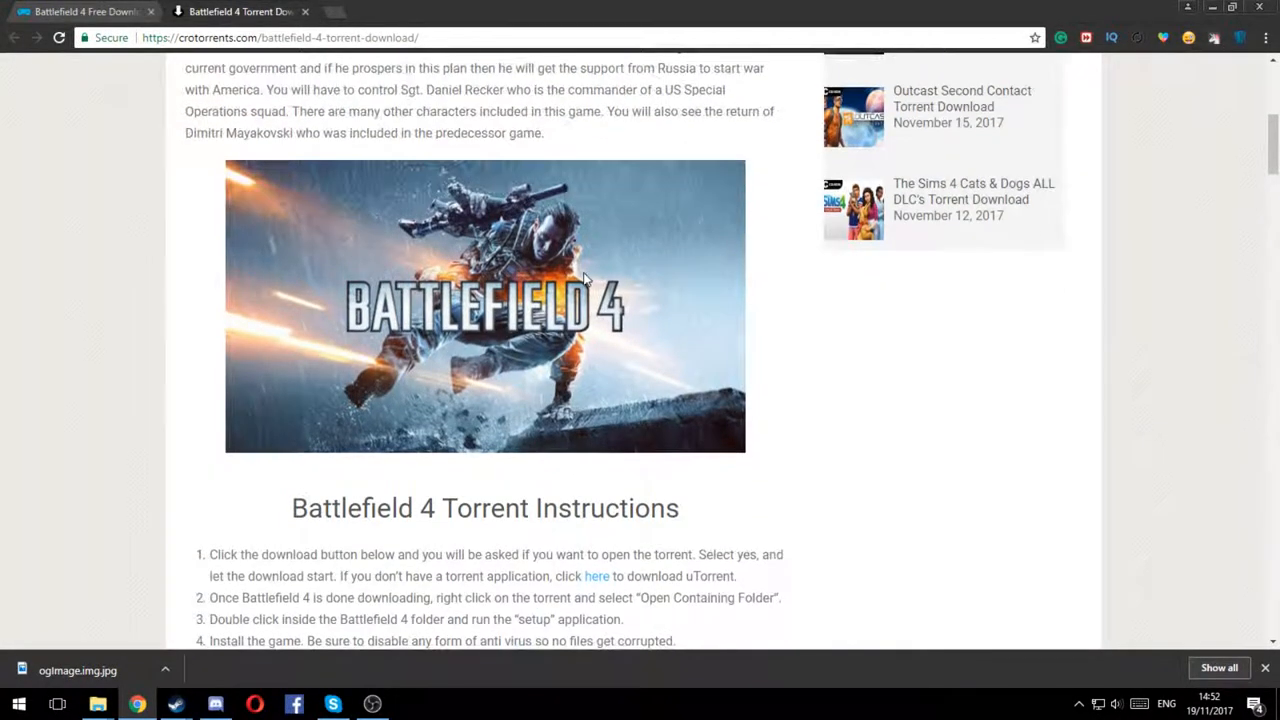
scroll(down, 3)
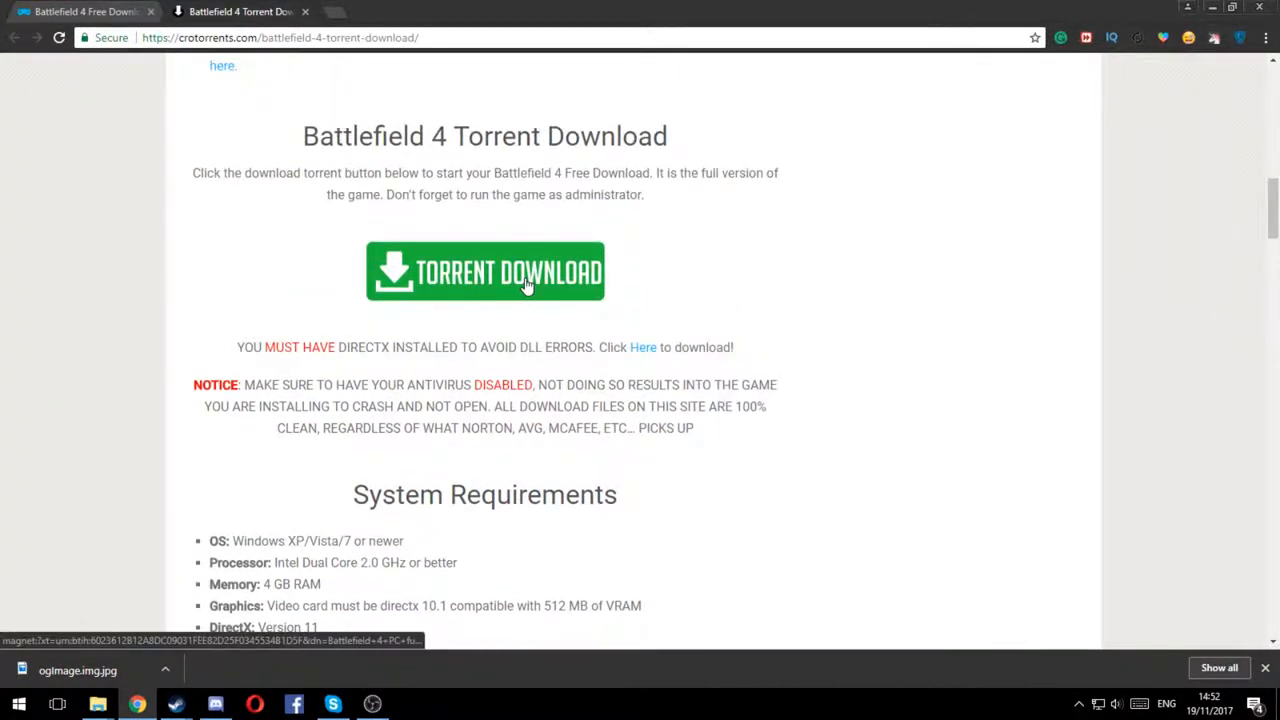
Send the Battlefield 4 magnet to BitTorrent, dismiss the duplicate prompt, and open the torrent's context menu
click(485, 271)
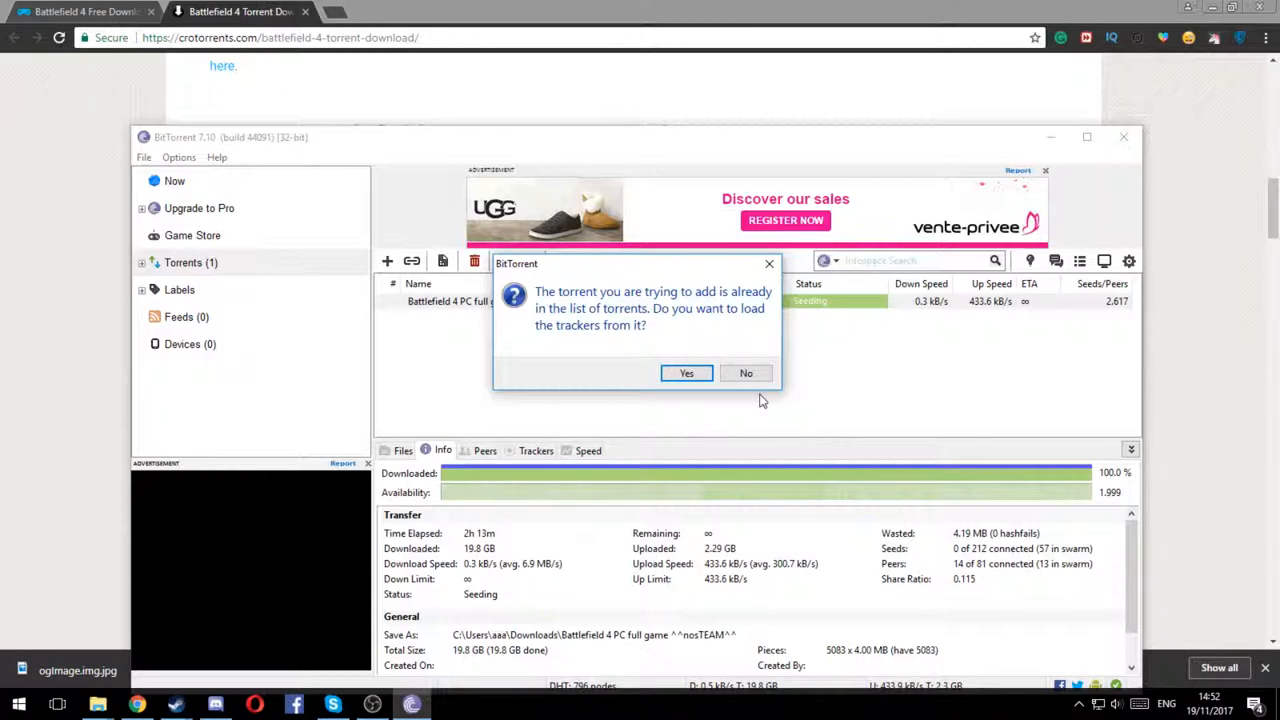
click(745, 373)
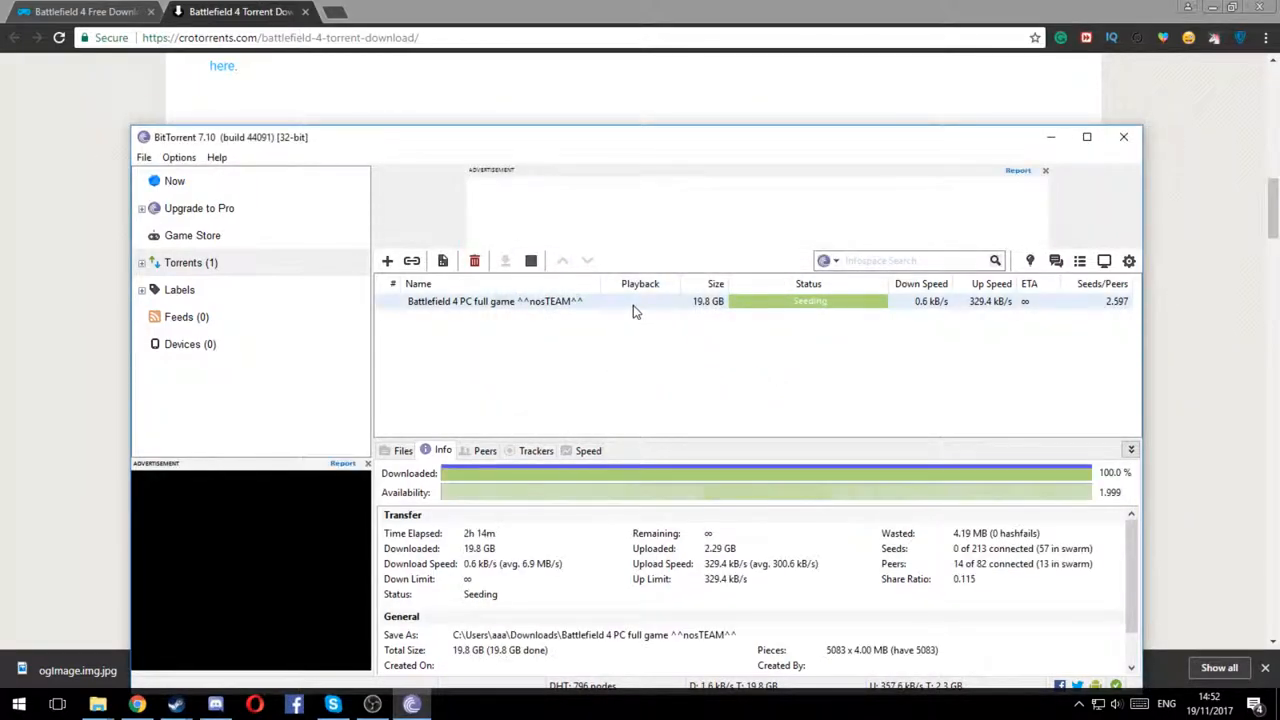
right_click(494, 301)
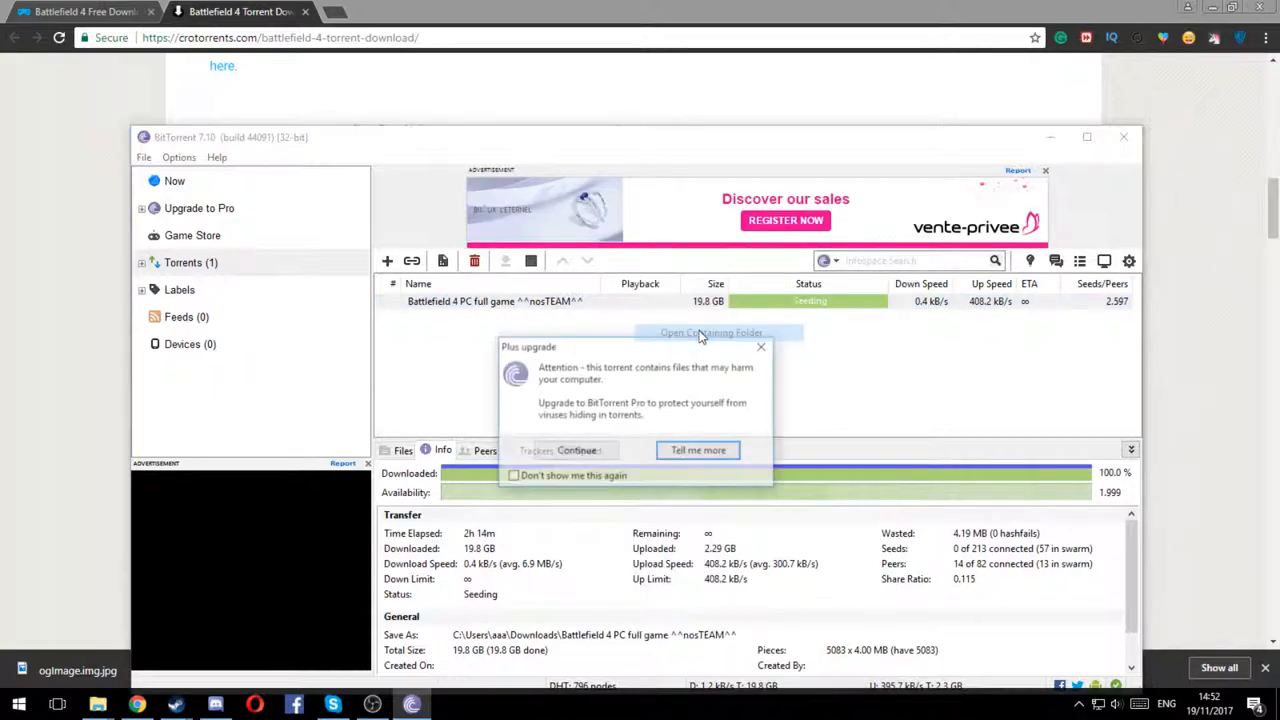
Open the containing folder in File Explorer and select Battlefield 4 nosTEAM.part1
click(711, 332)
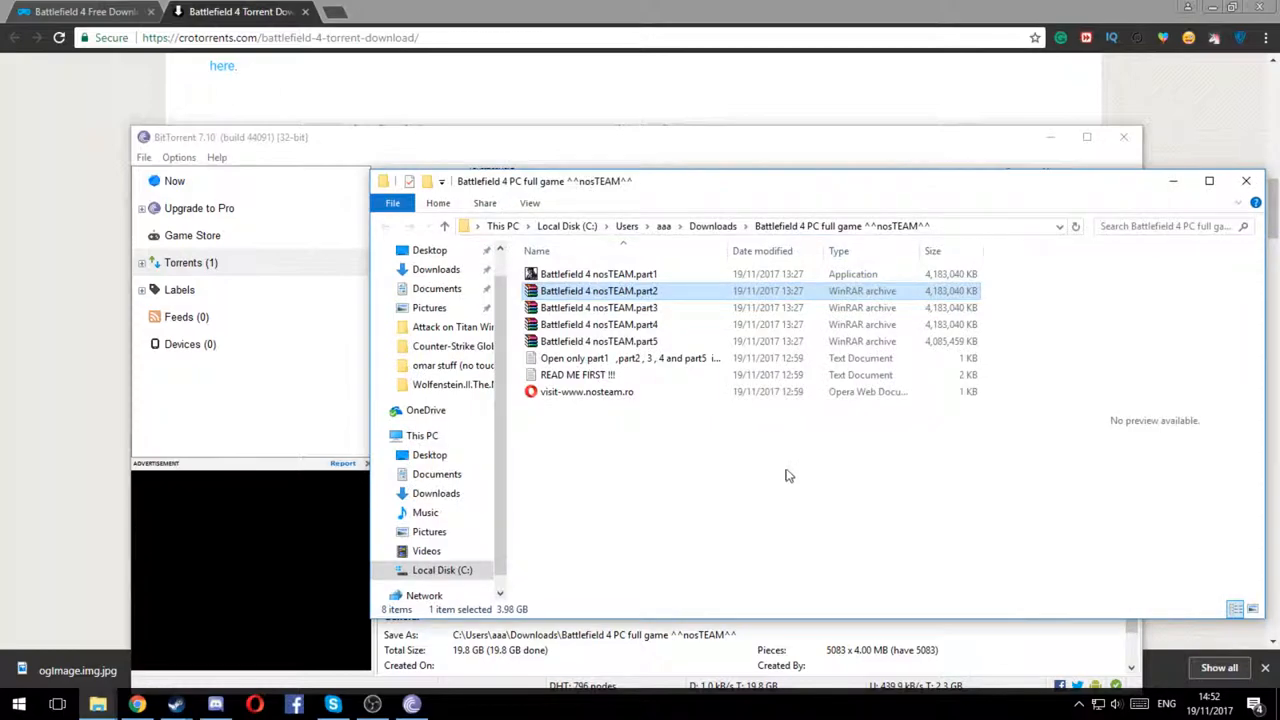
mouse_move(588, 418)
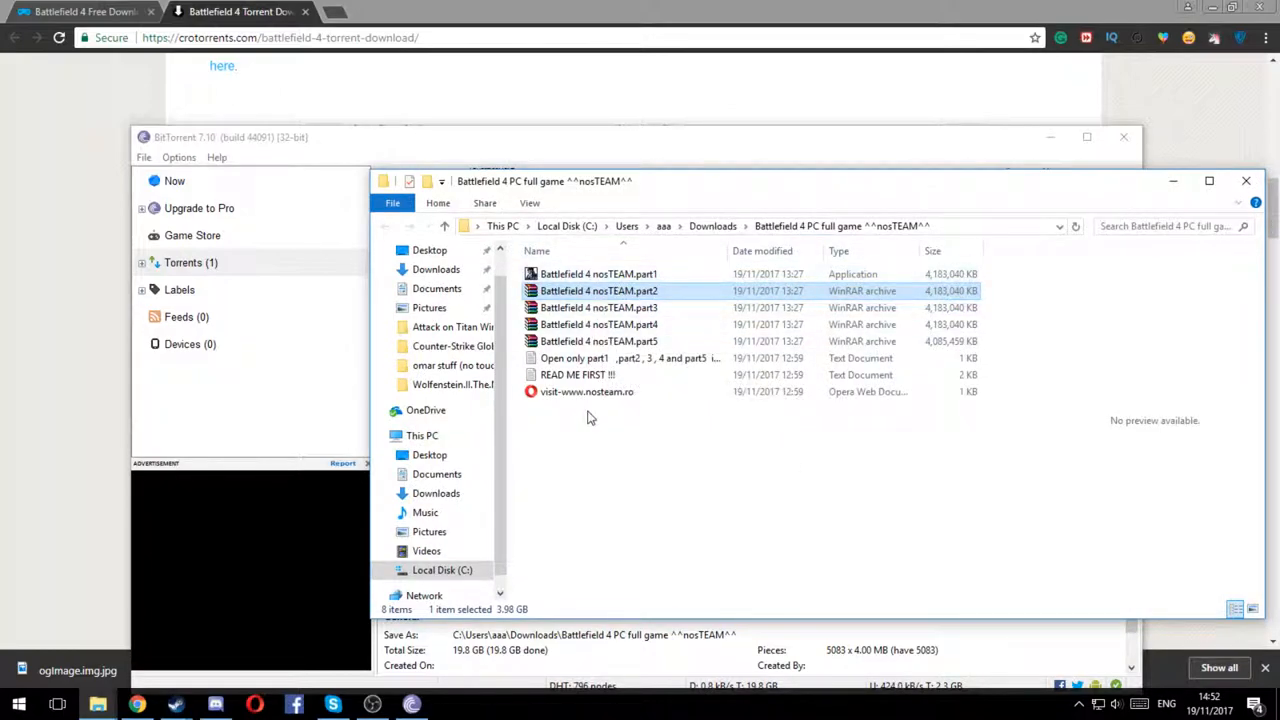
click(598, 273)
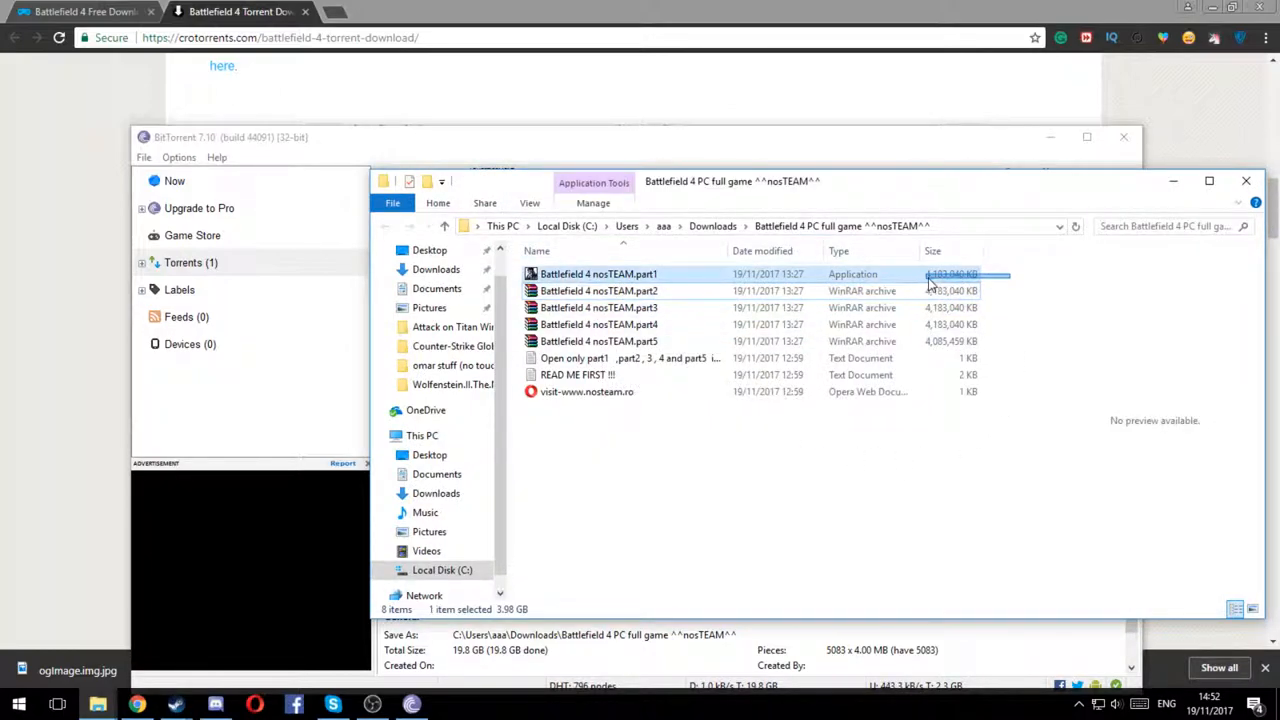
mouse_move(655, 287)
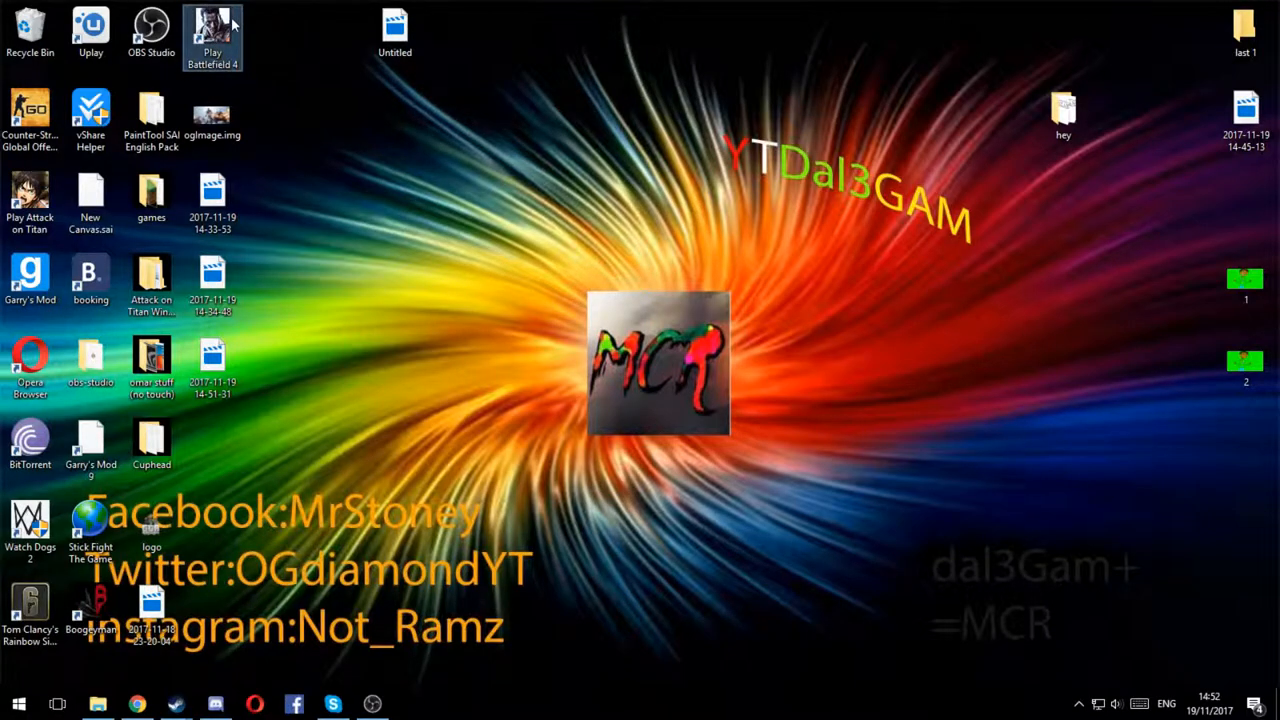
mouse_move(212, 30)
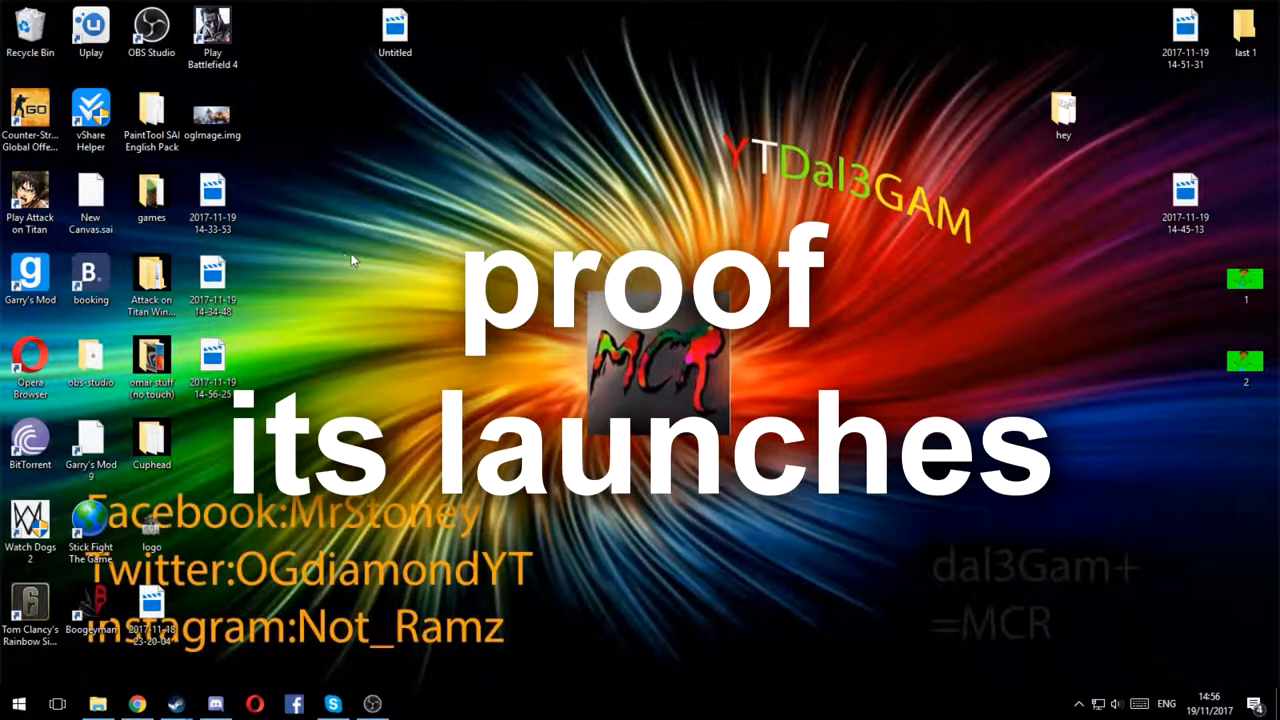
mouse_move(483, 447)
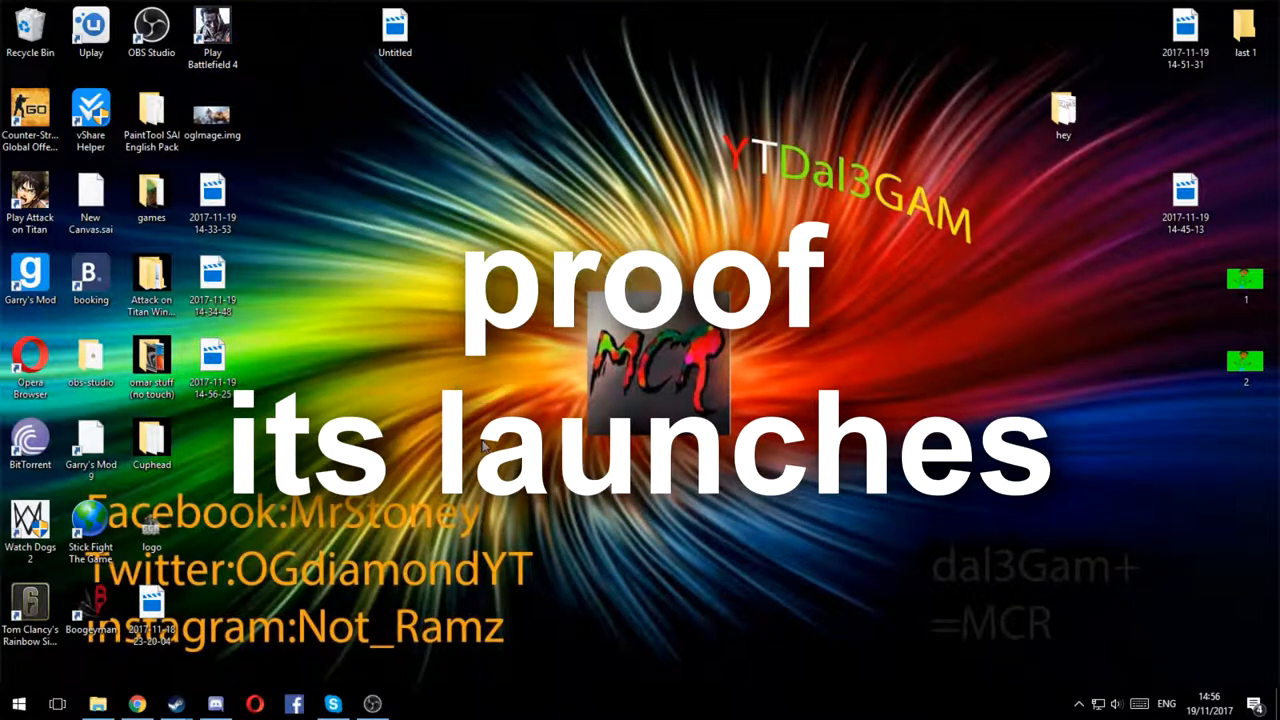
mouse_move(585, 297)
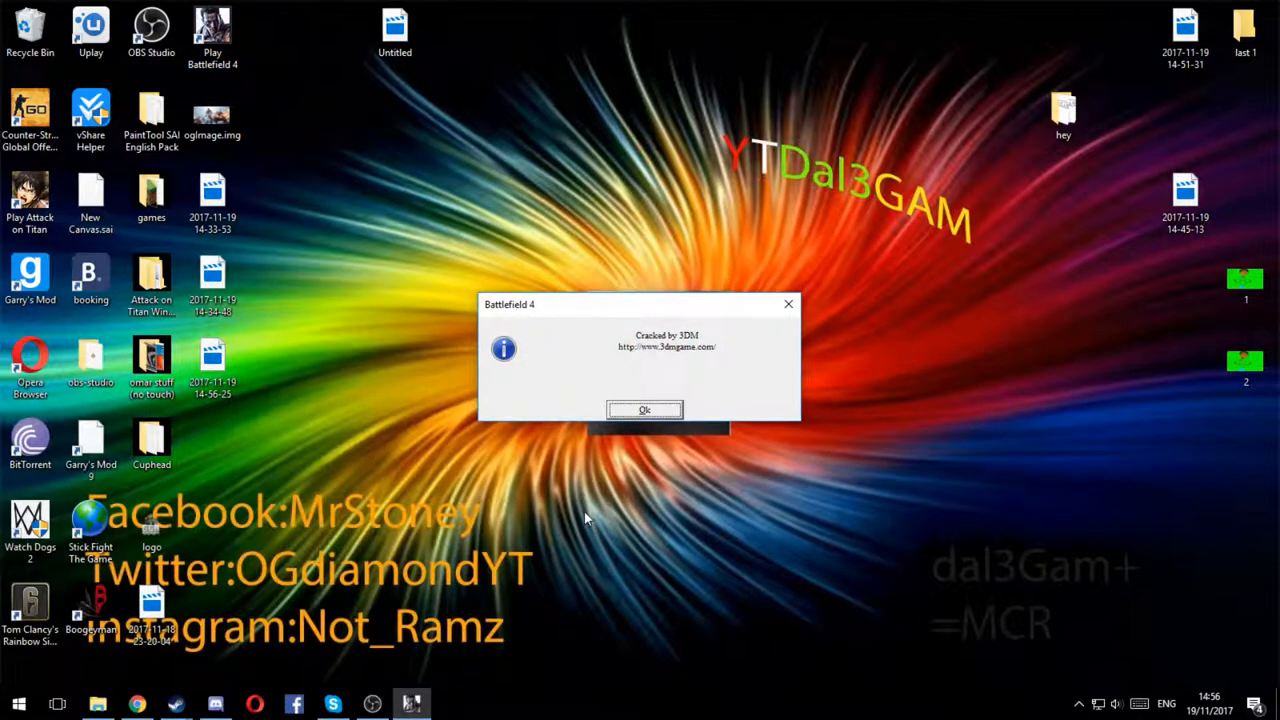
Dismiss the startup notice with Ok and let the Baku mission load
click(644, 409)
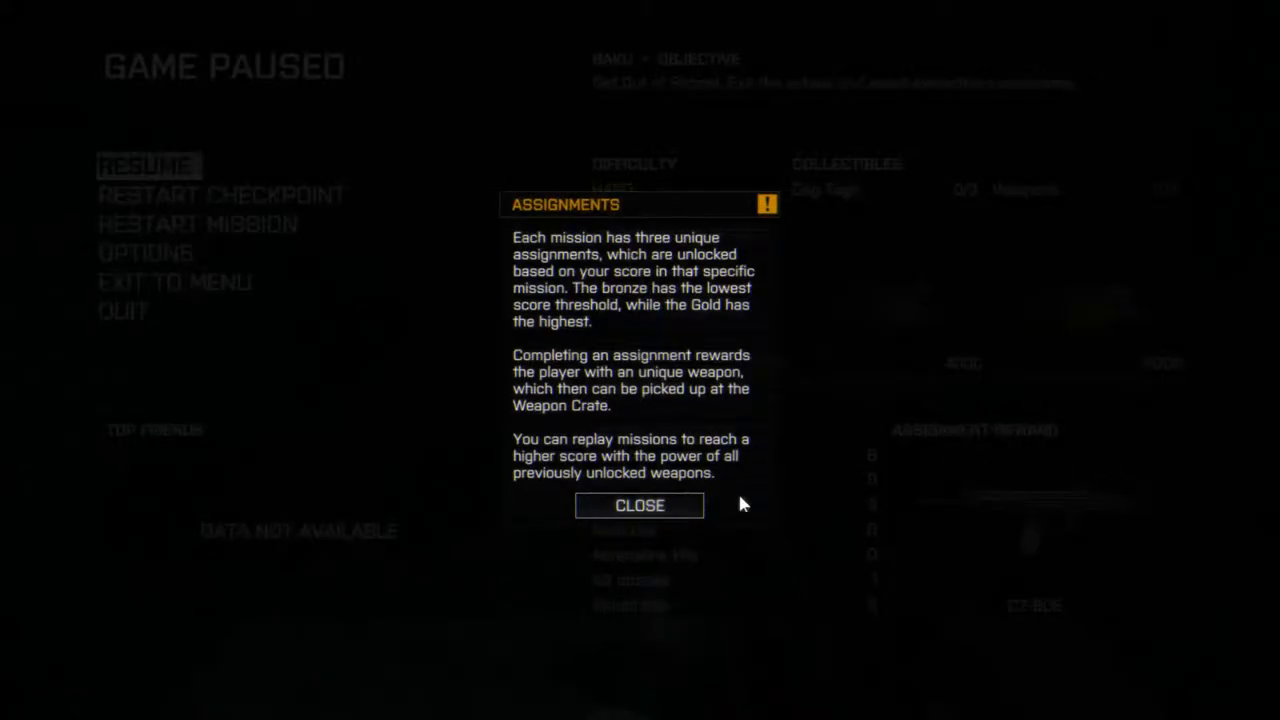
Close the Assignments popup and start shooting enemies across the school courtyard
click(639, 505)
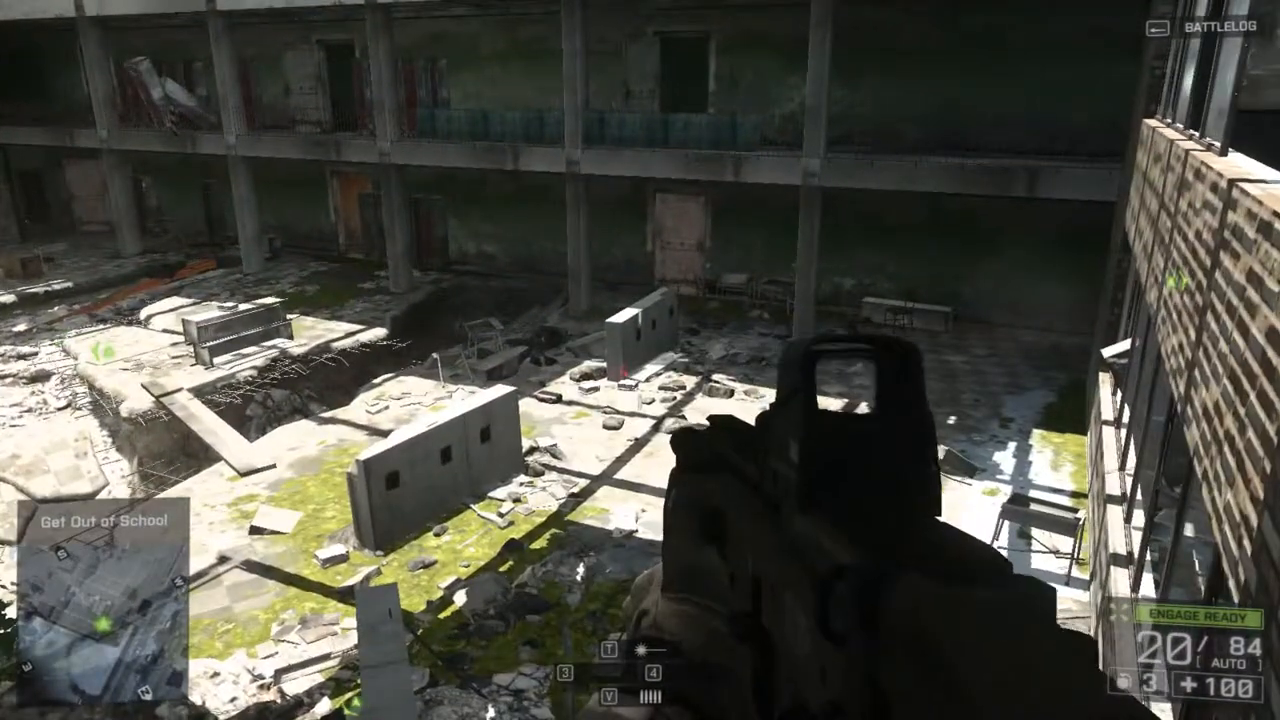
mouse_move(640, 360)
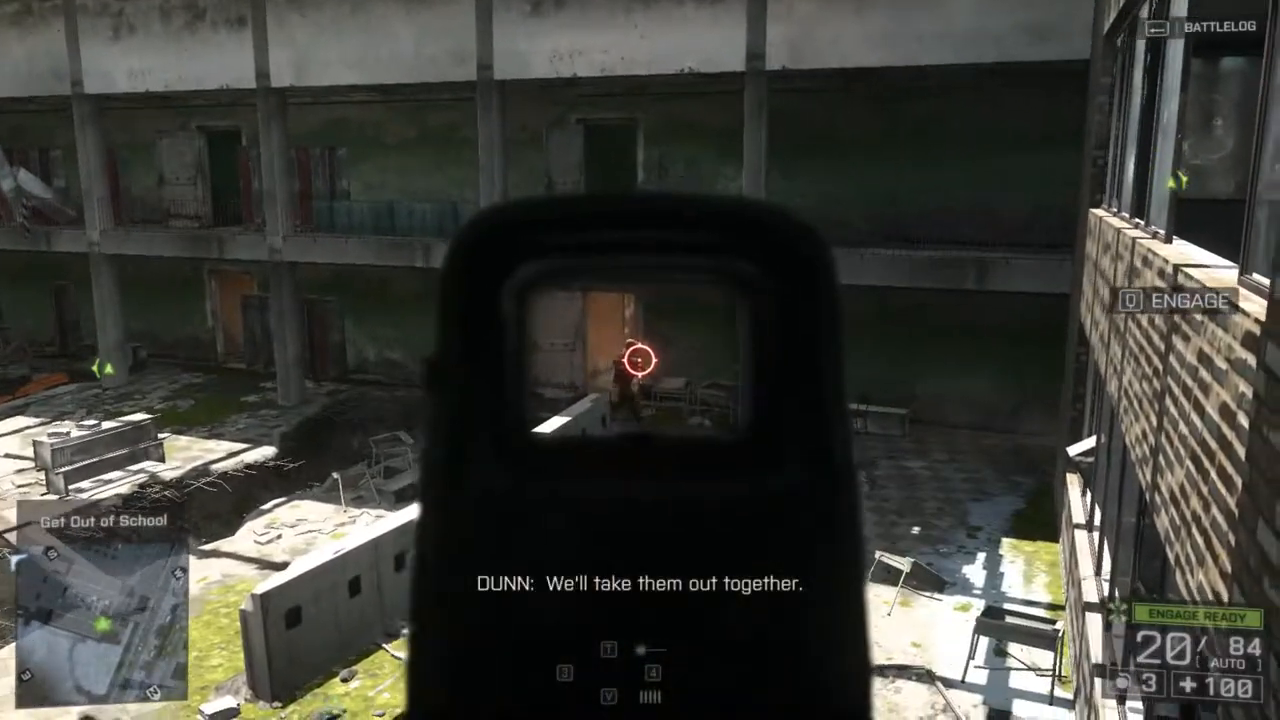
click(640, 360)
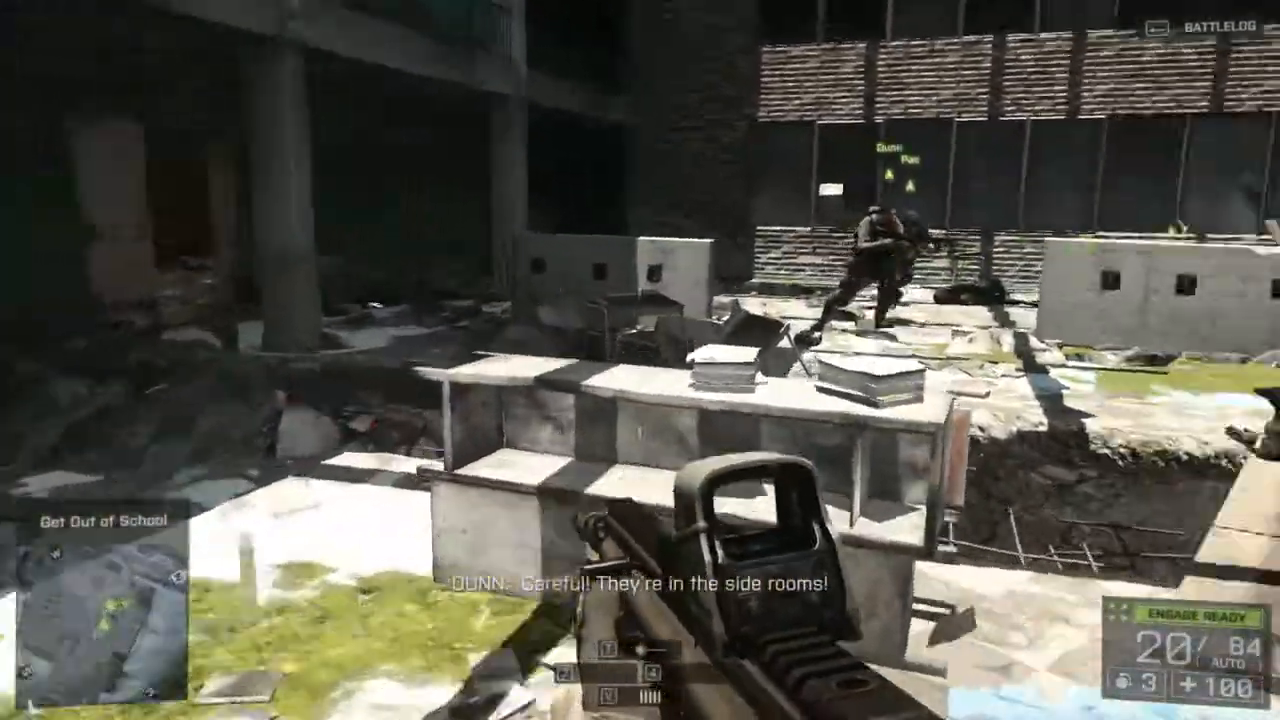
mouse_move(640, 360)
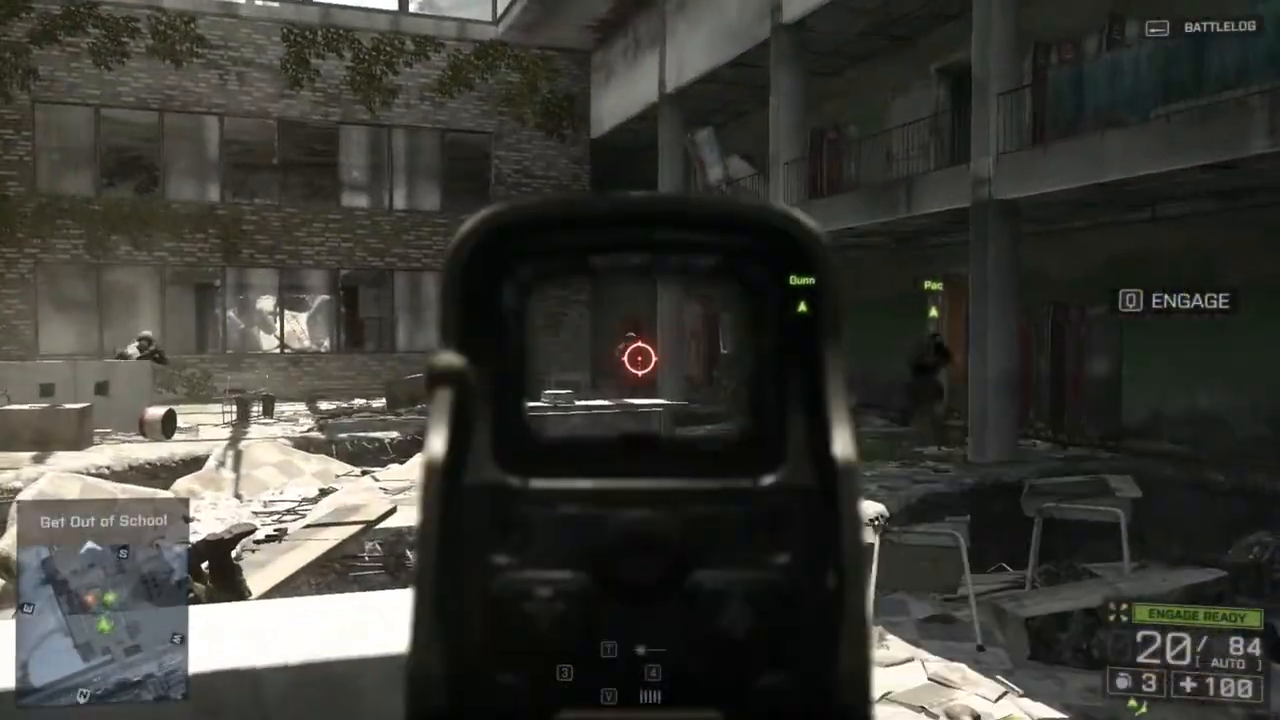
click(640, 360)
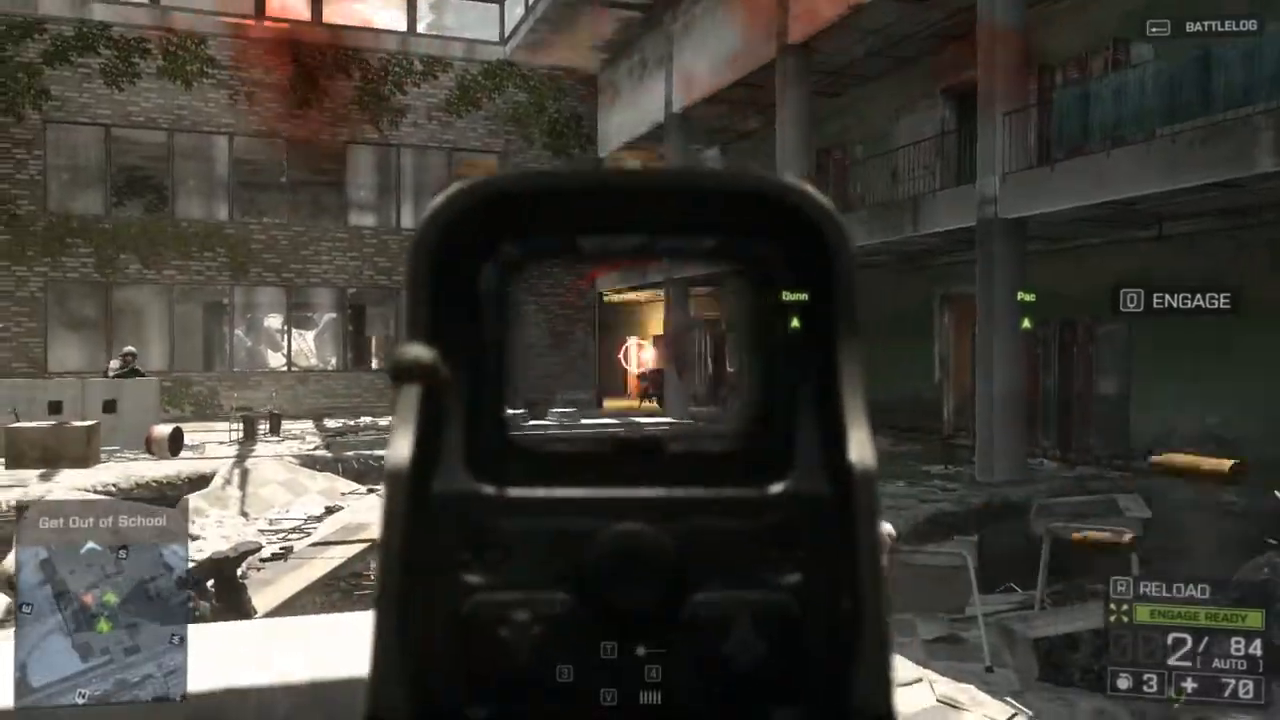
Shoot enemies in the doorway, beyond the window and inside the room, then aim down sights
click(640, 360)
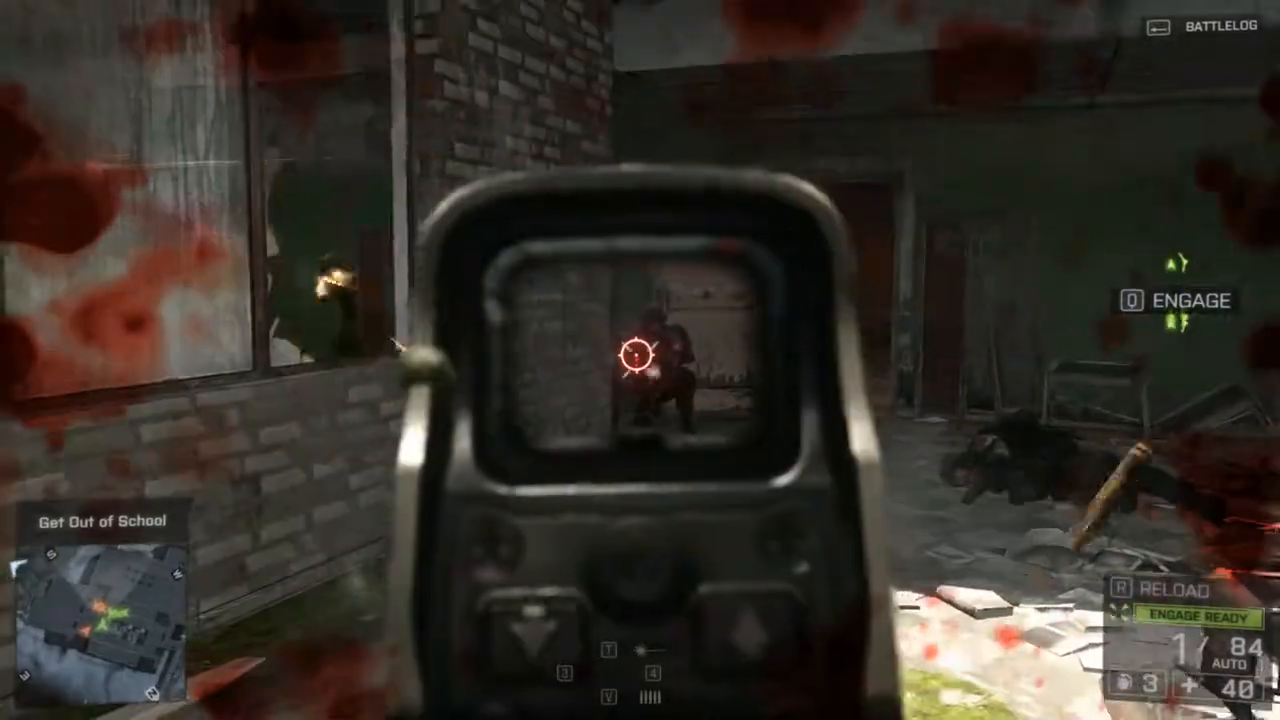
click(640, 360)
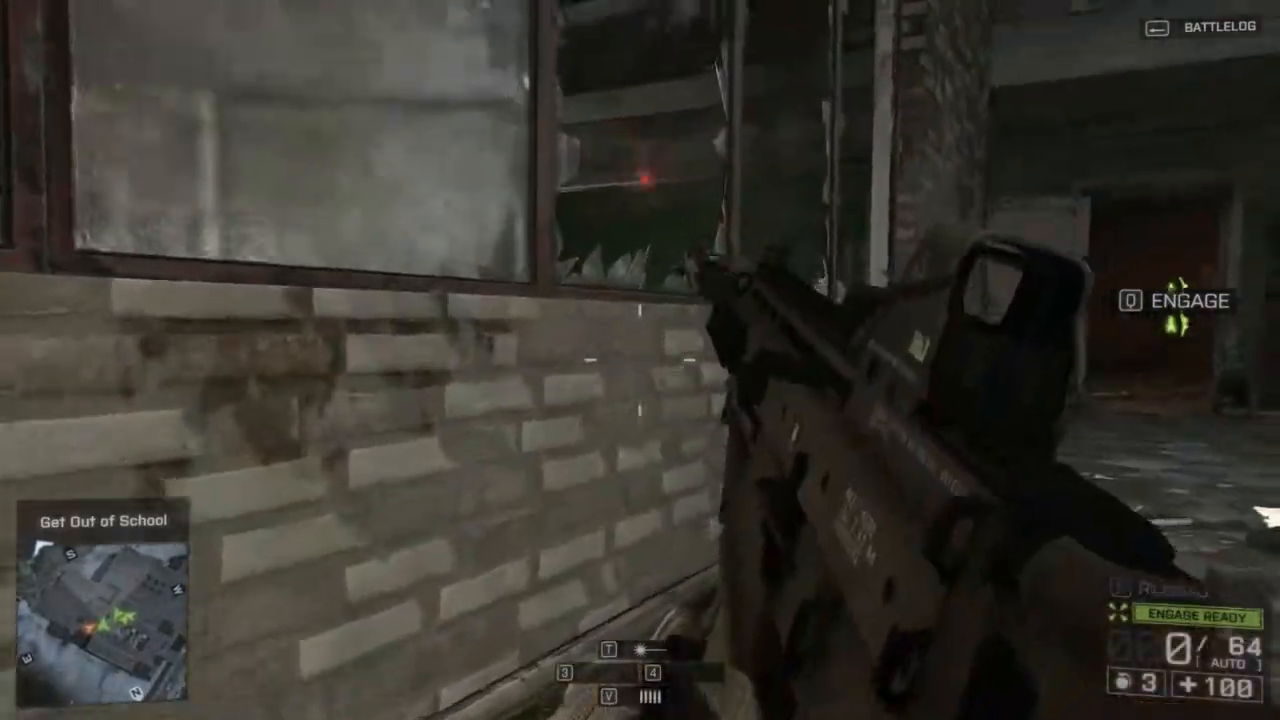
click(640, 360)
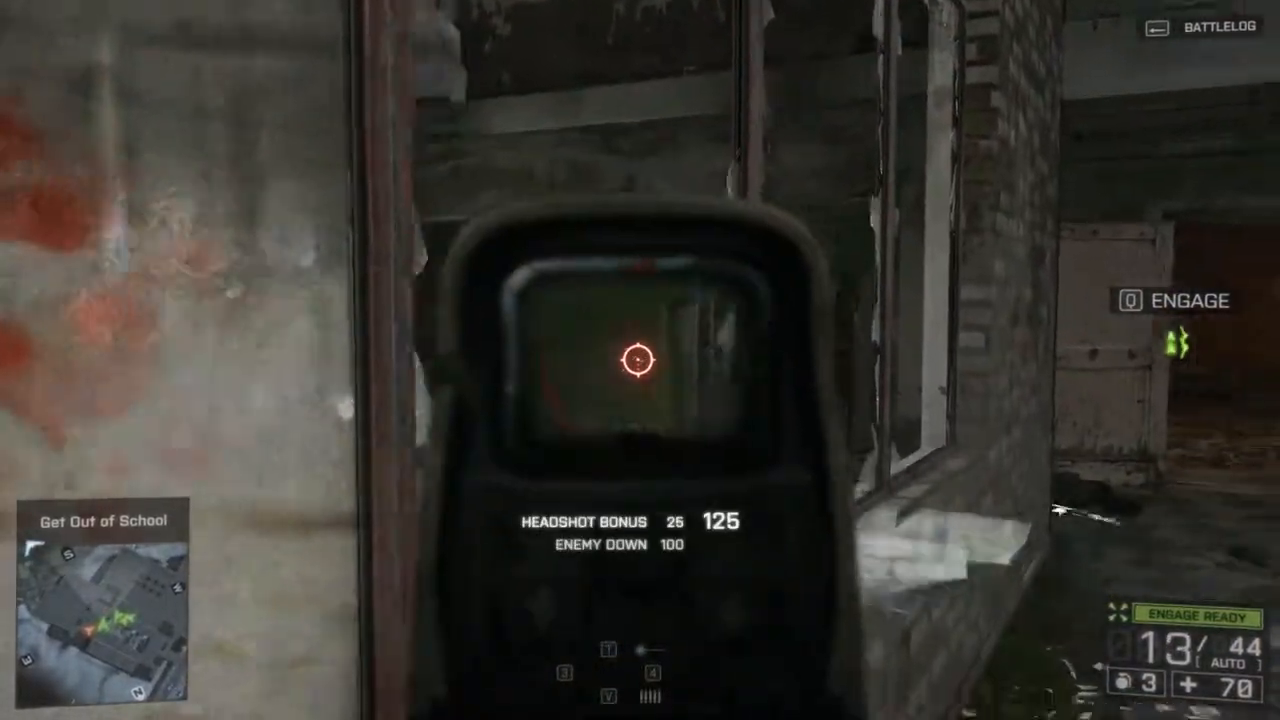
right_click(640, 360)
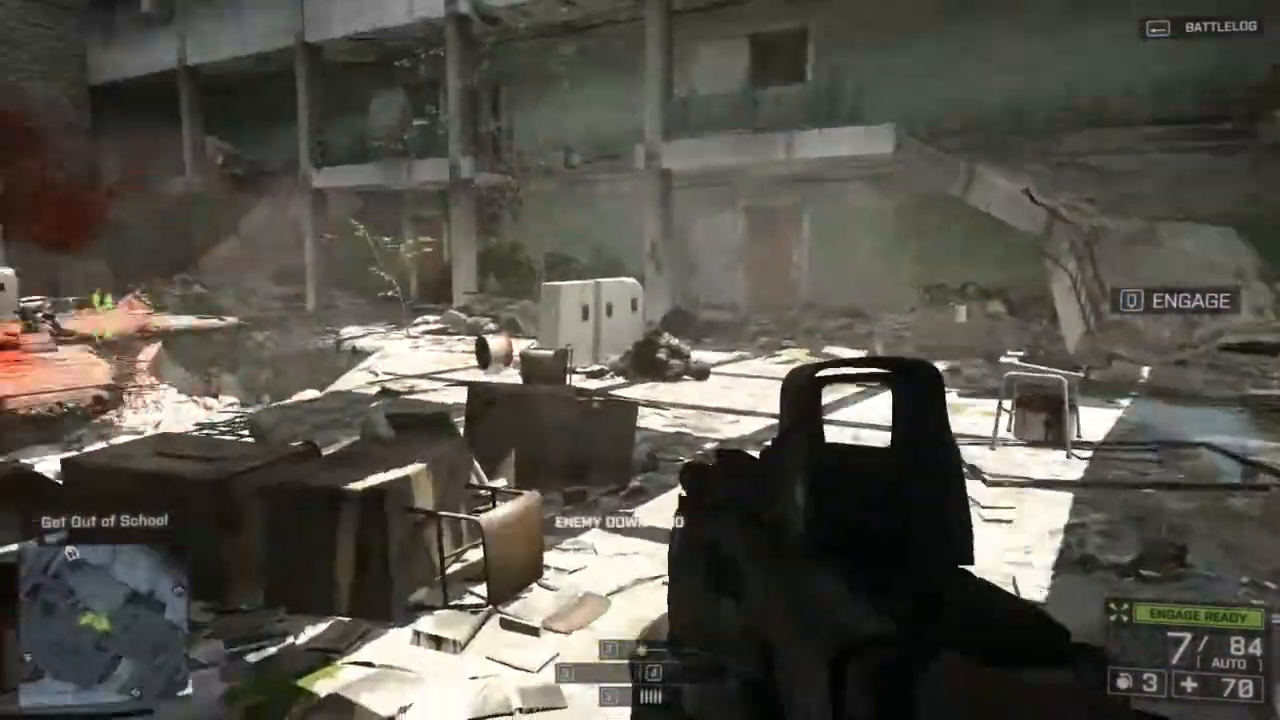
mouse_move(640, 360)
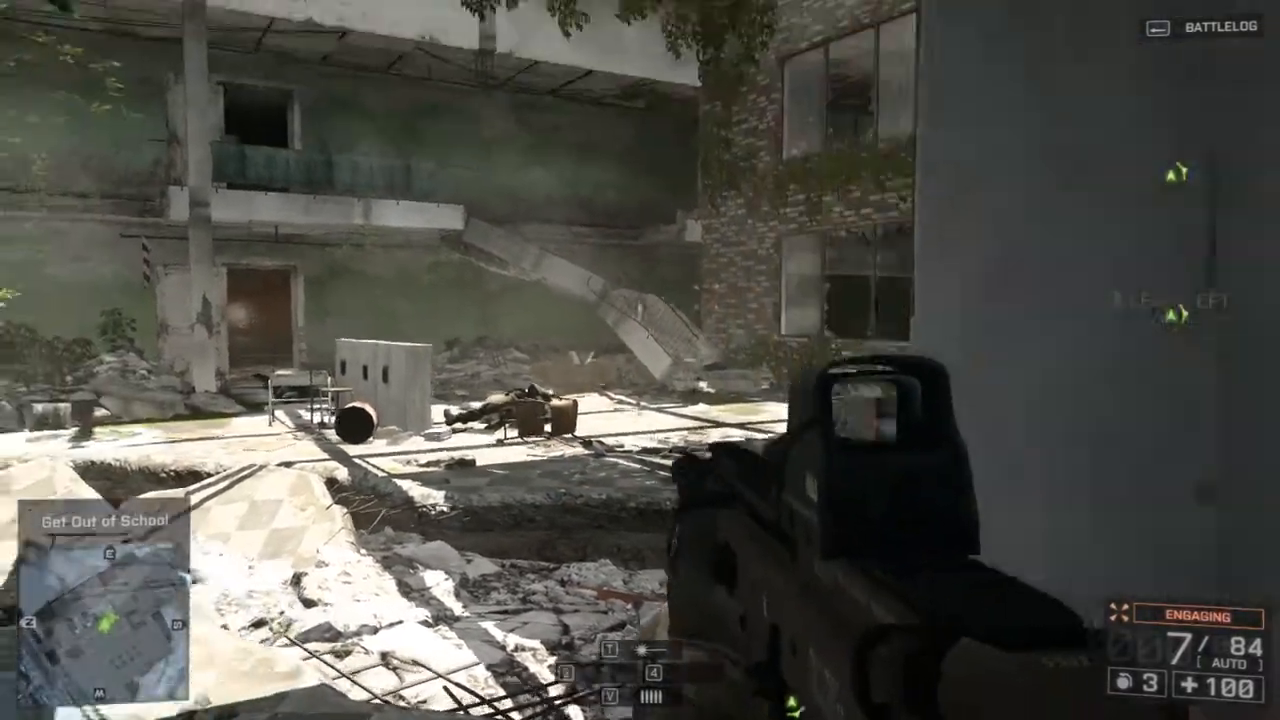
mouse_move(640, 360)
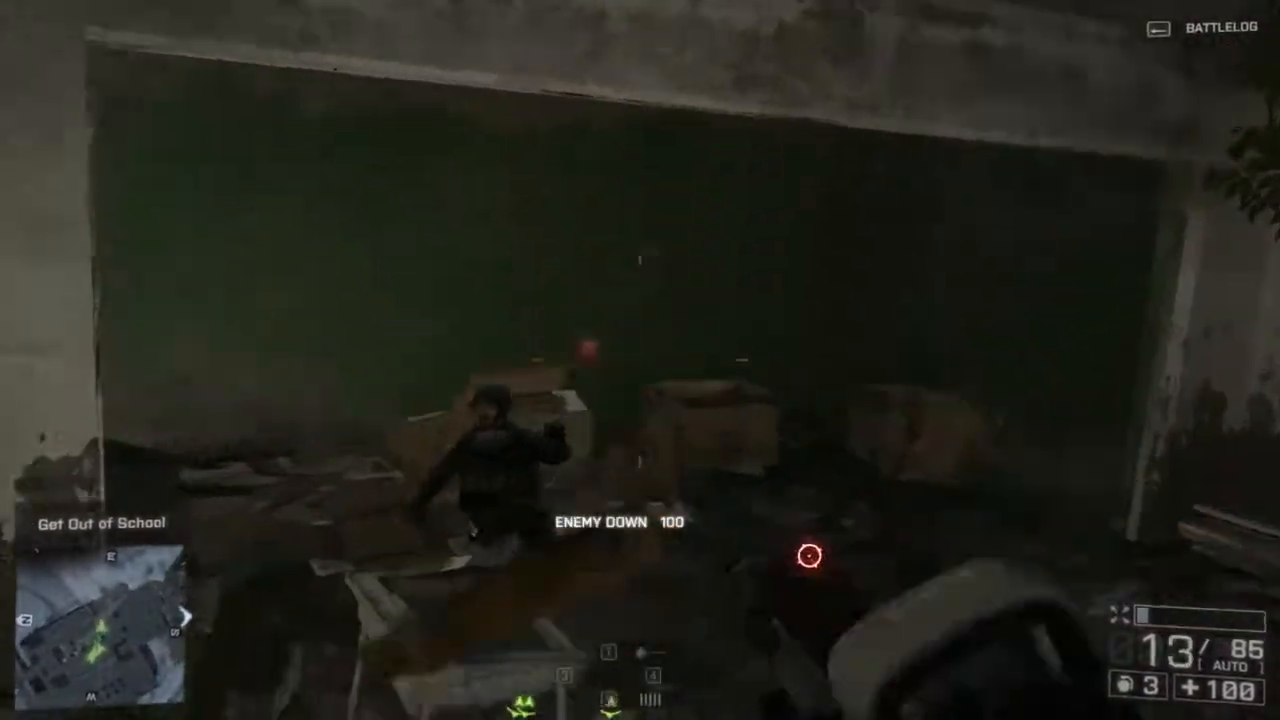
mouse_move(640, 360)
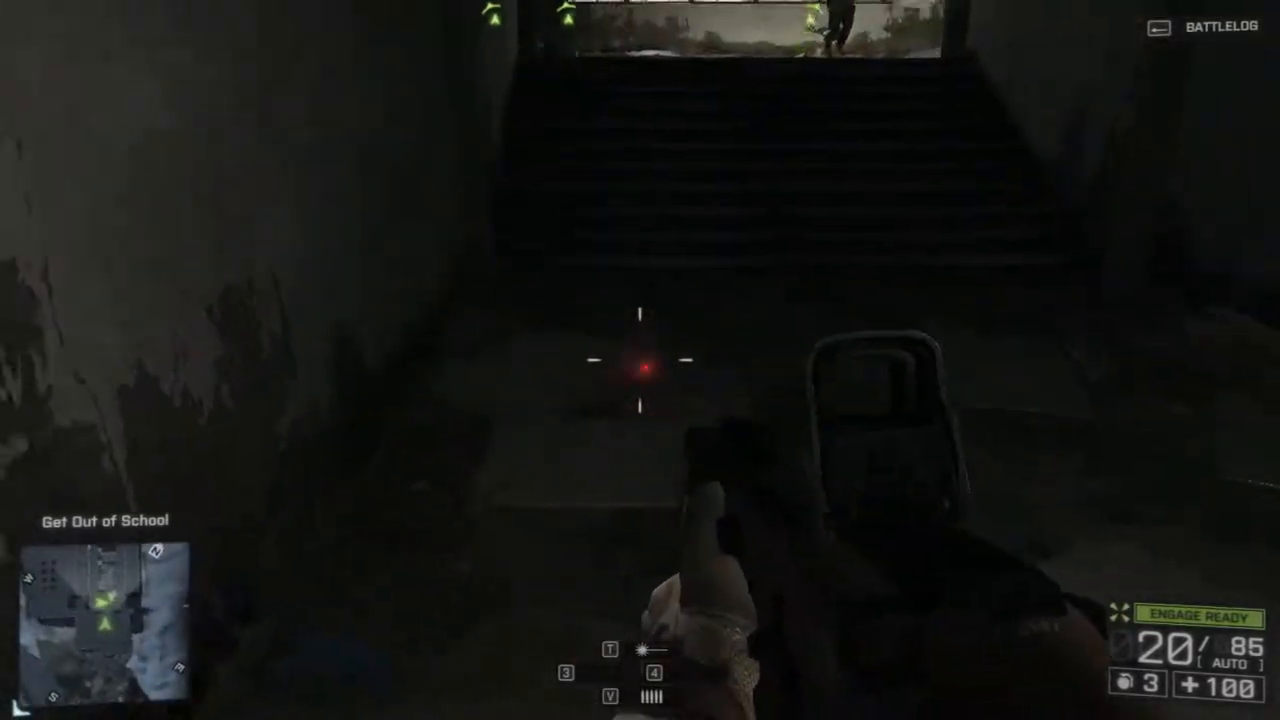
mouse_move(640, 360)
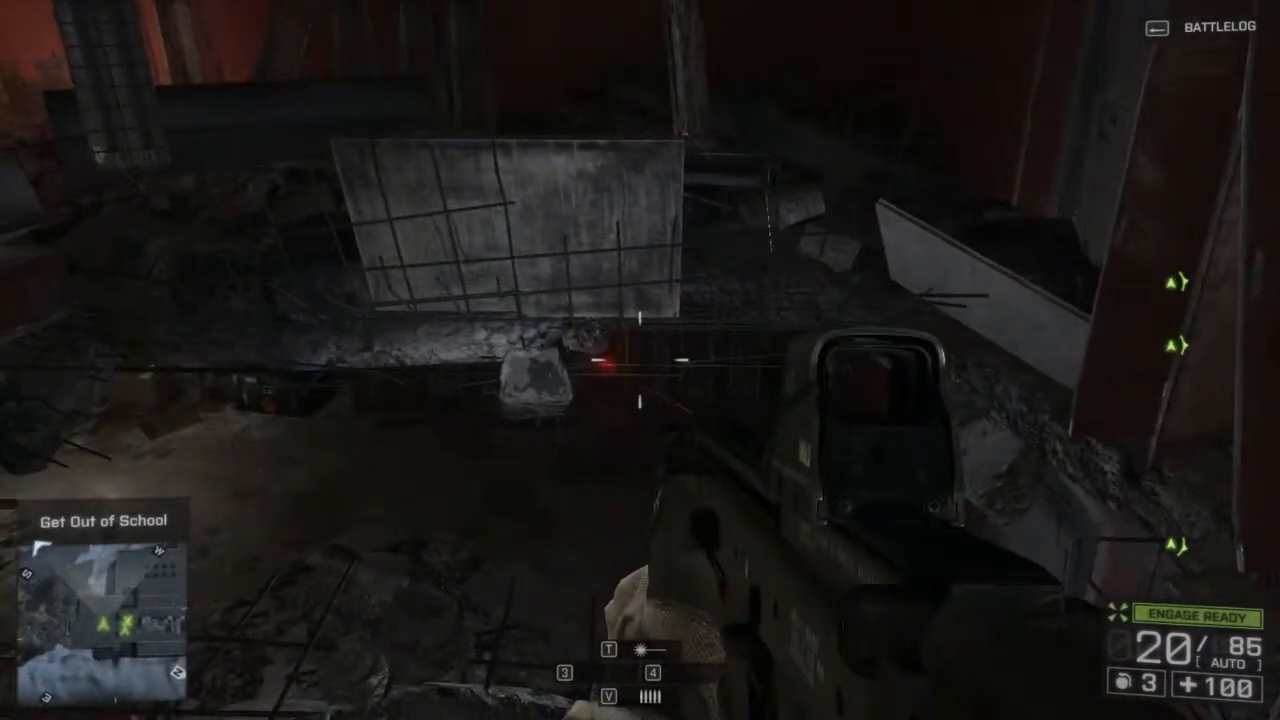
mouse_move(640, 360)
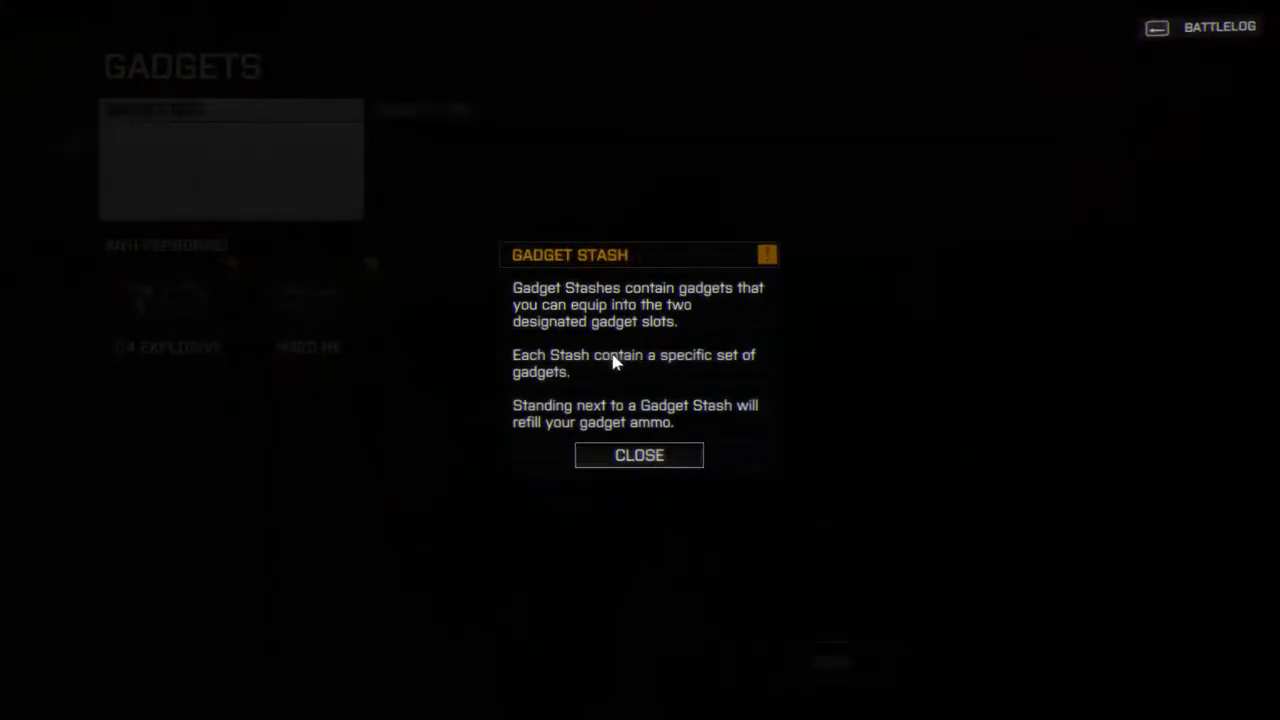
Close the Gadget Stash popup and equip C4 Explosive in the first gadget slot
click(639, 455)
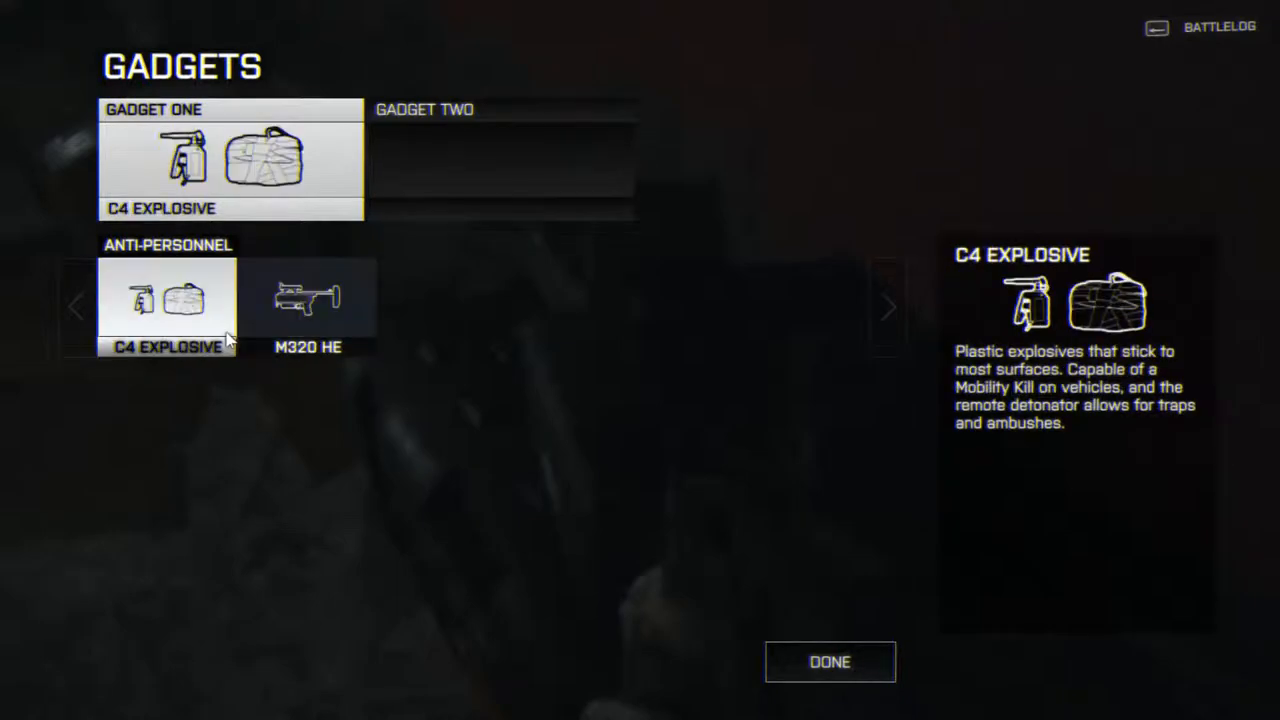
click(829, 662)
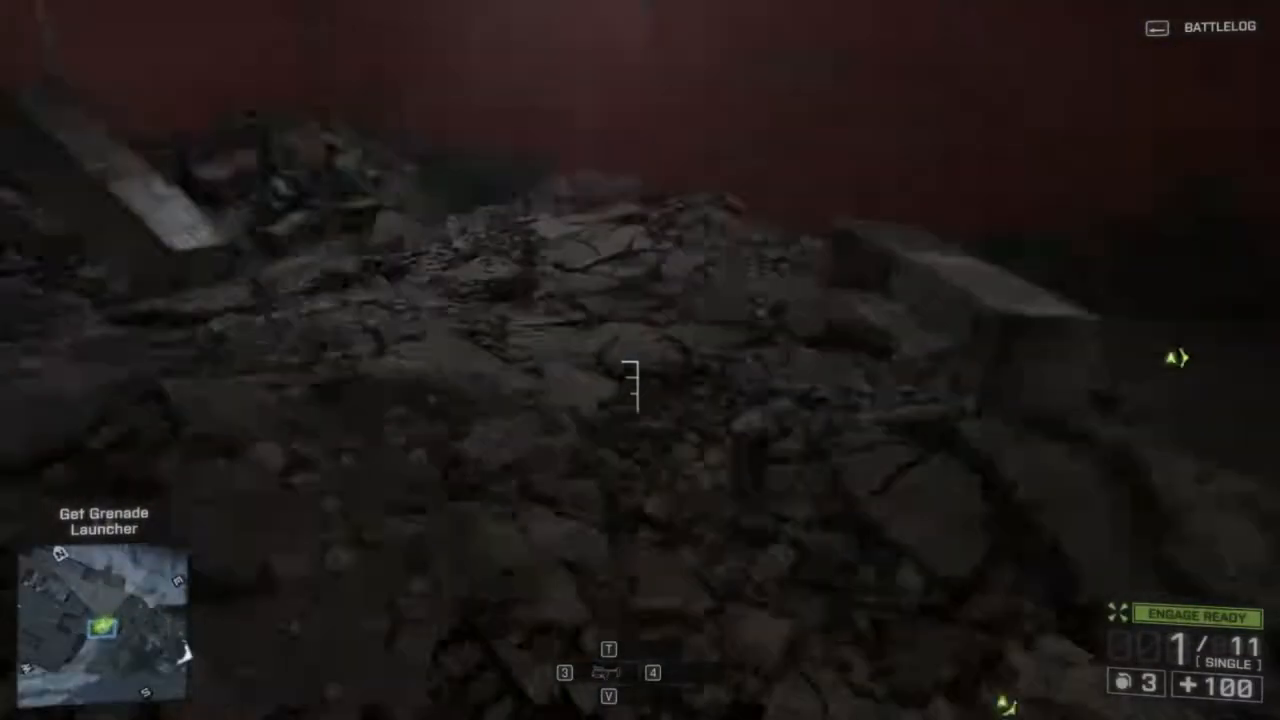
mouse_move(640, 390)
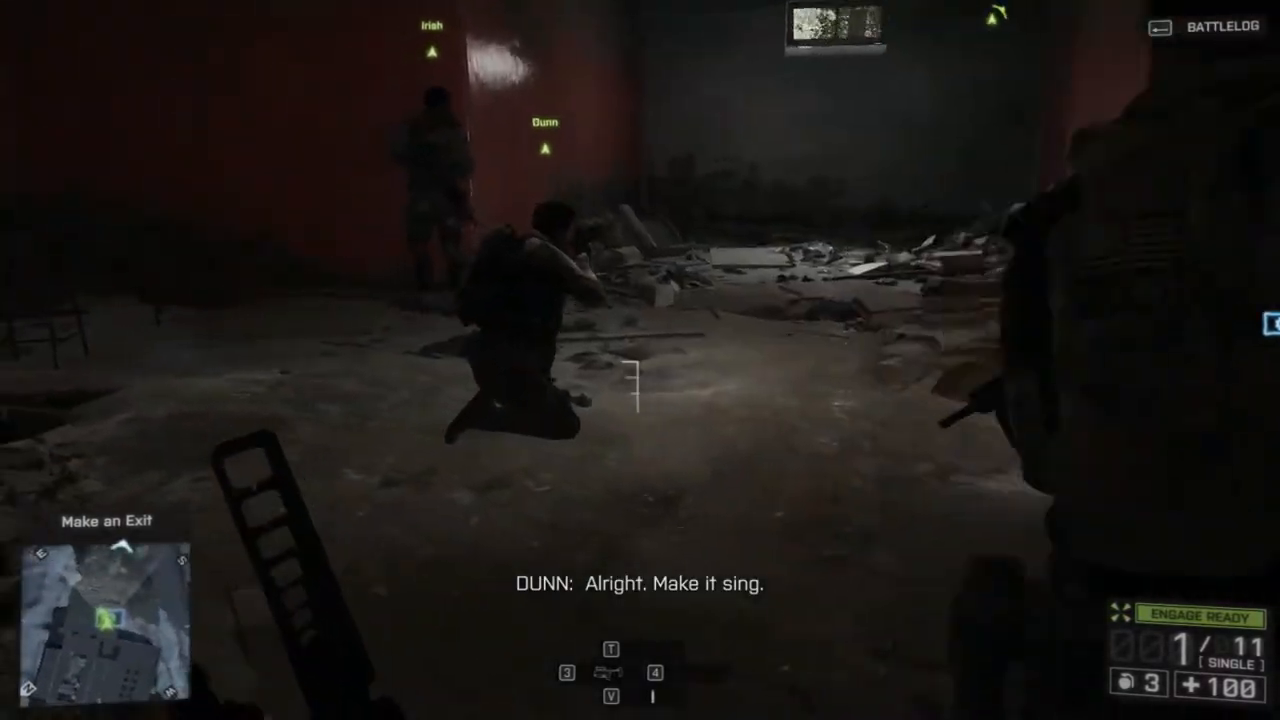